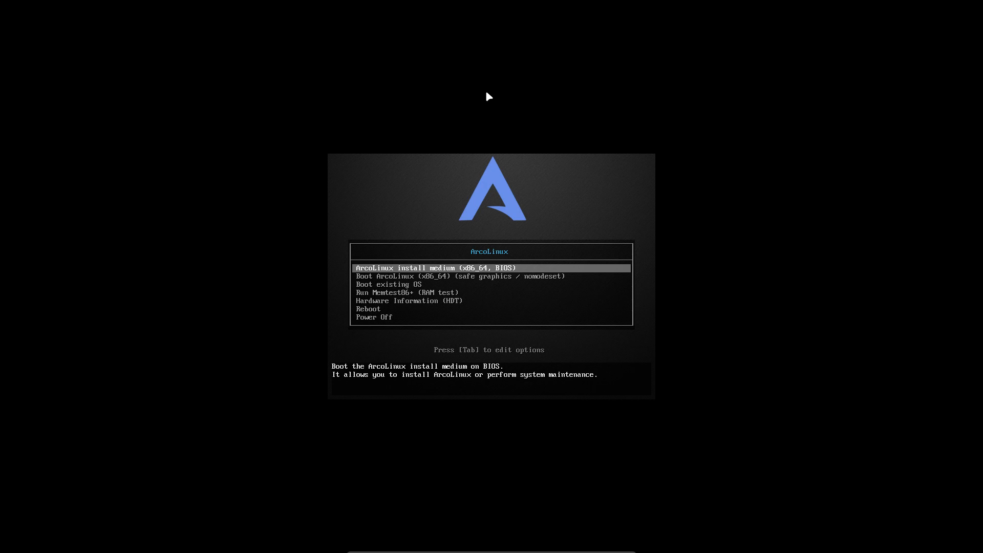
Boot the ArcoLinux live medium in safe graphics (nomodeset) mode
key("Down")
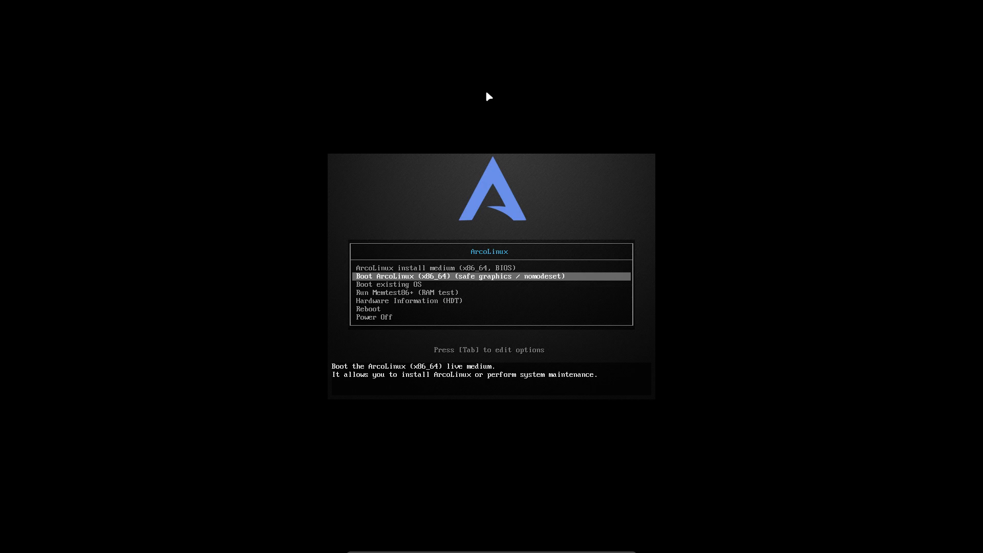
key("Up")
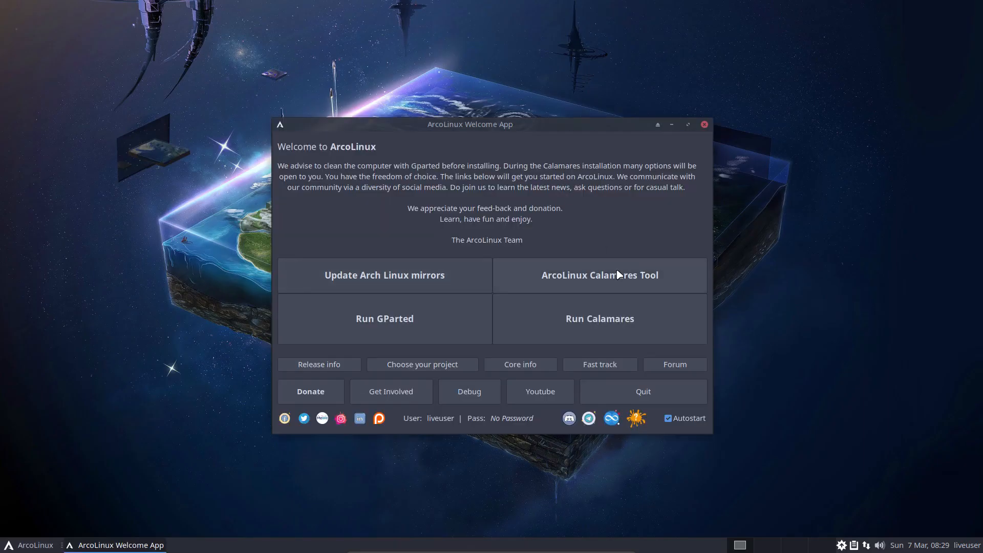
mouse_move(474, 136)
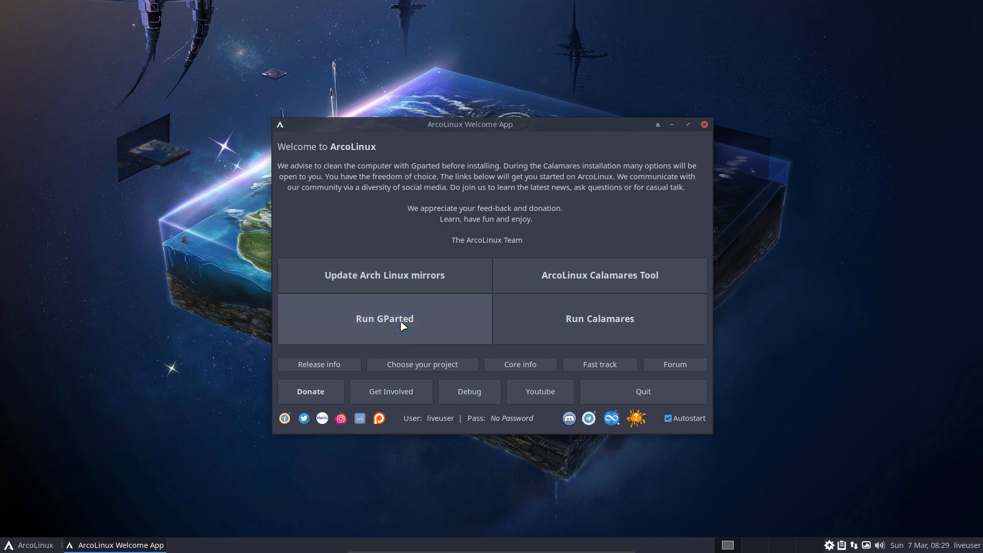
left_click(384, 319)
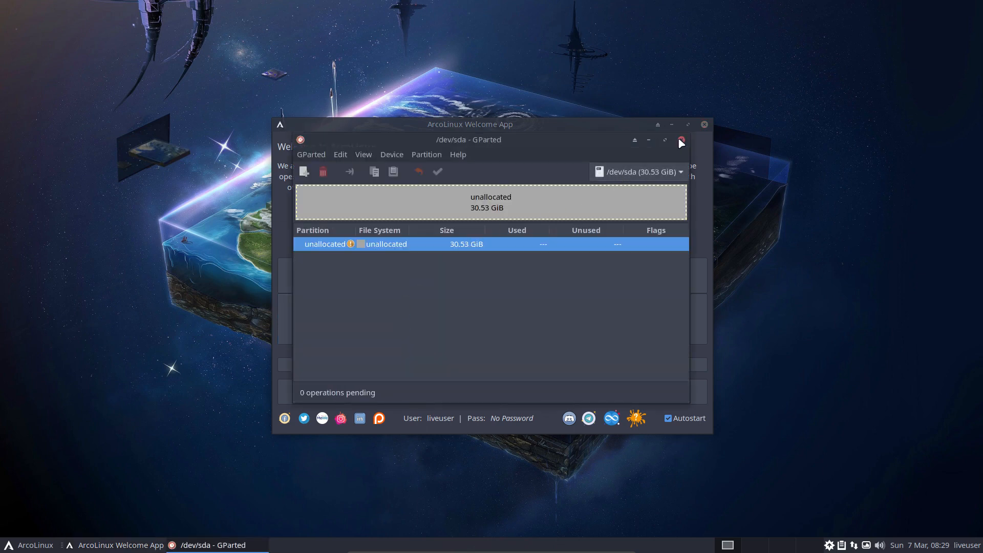
left_click(682, 140)
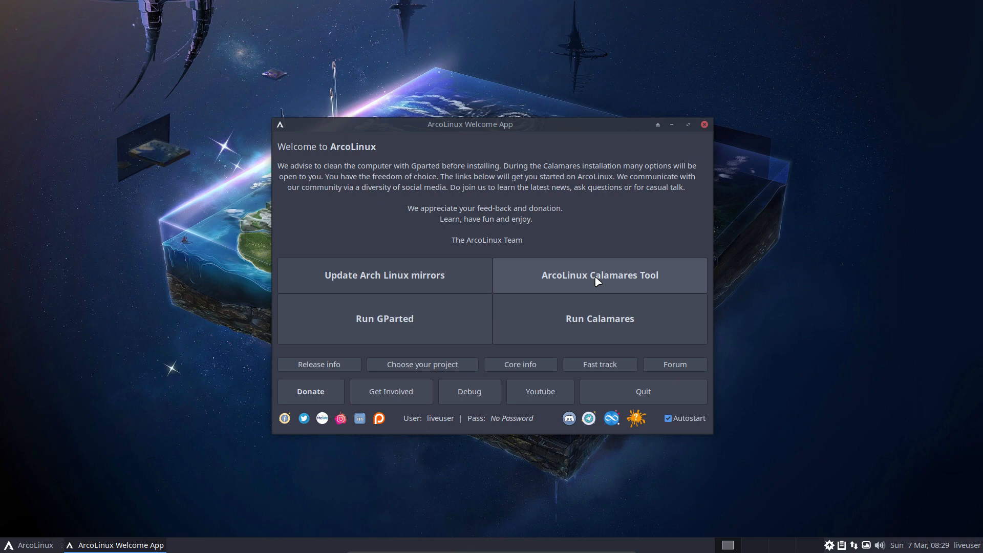
left_click(599, 274)
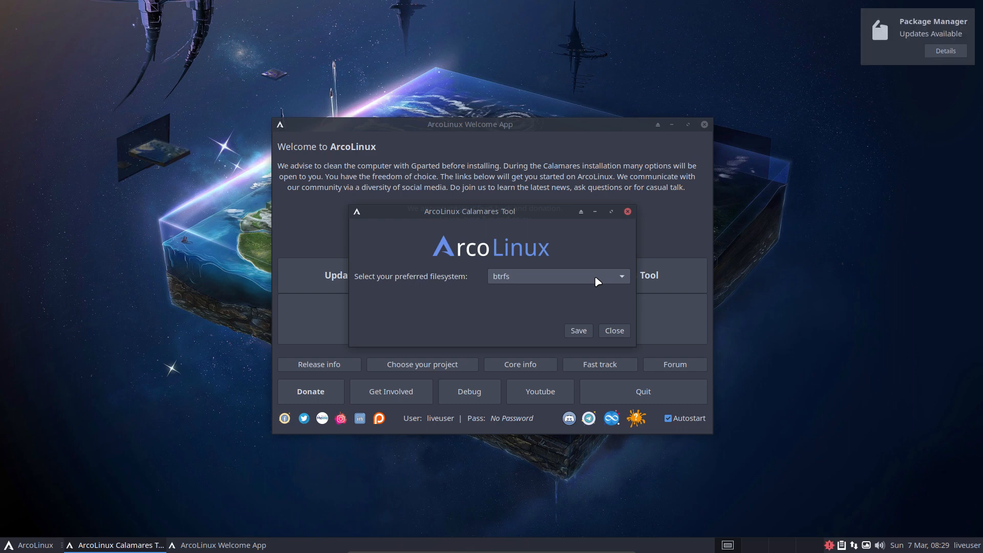
left_click(557, 276)
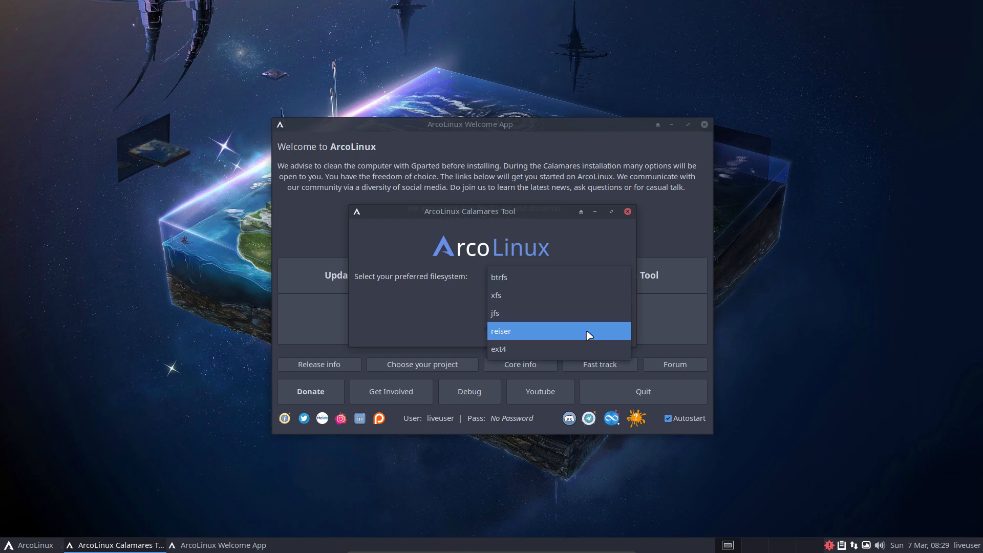
left_click(501, 331)
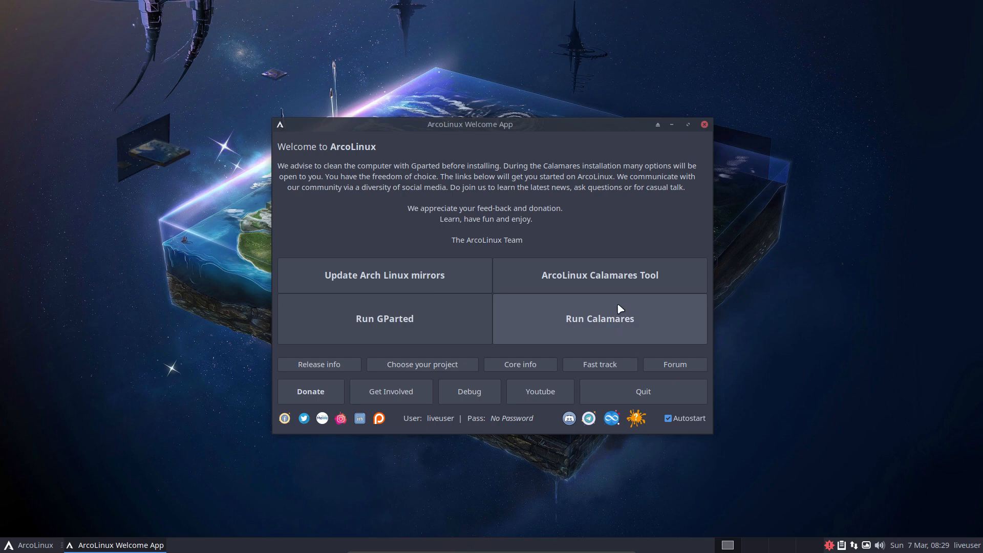
left_click(598, 275)
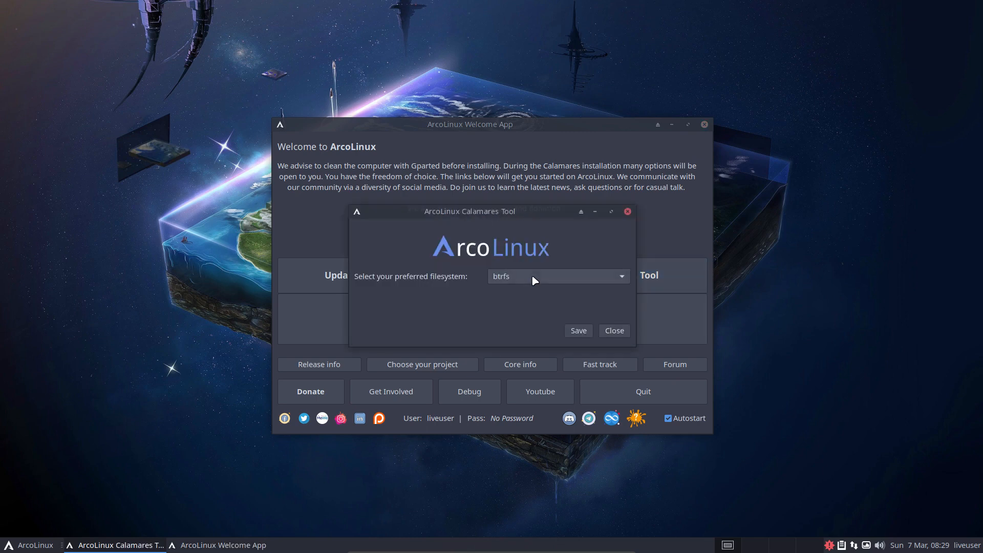
left_click(557, 276)
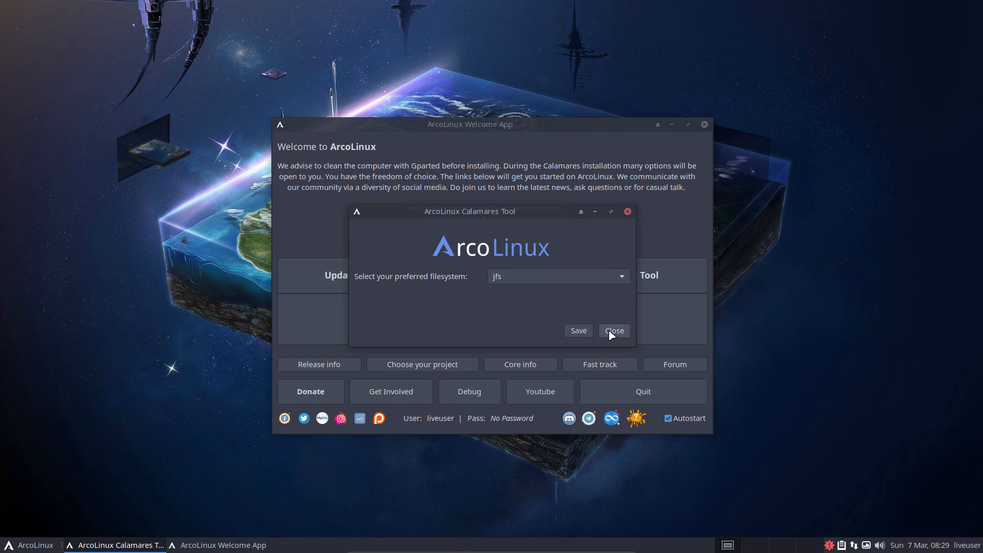
left_click(613, 331)
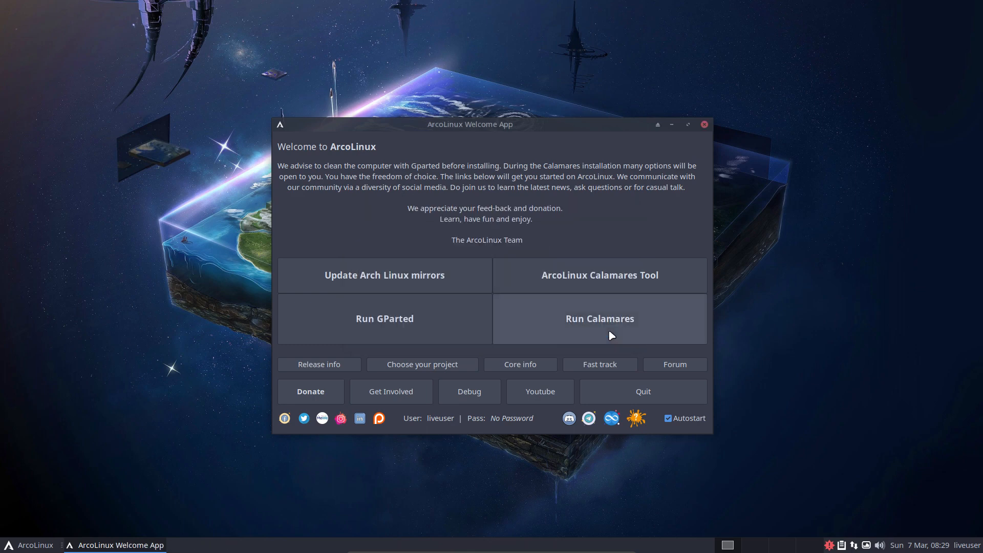
mouse_move(615, 319)
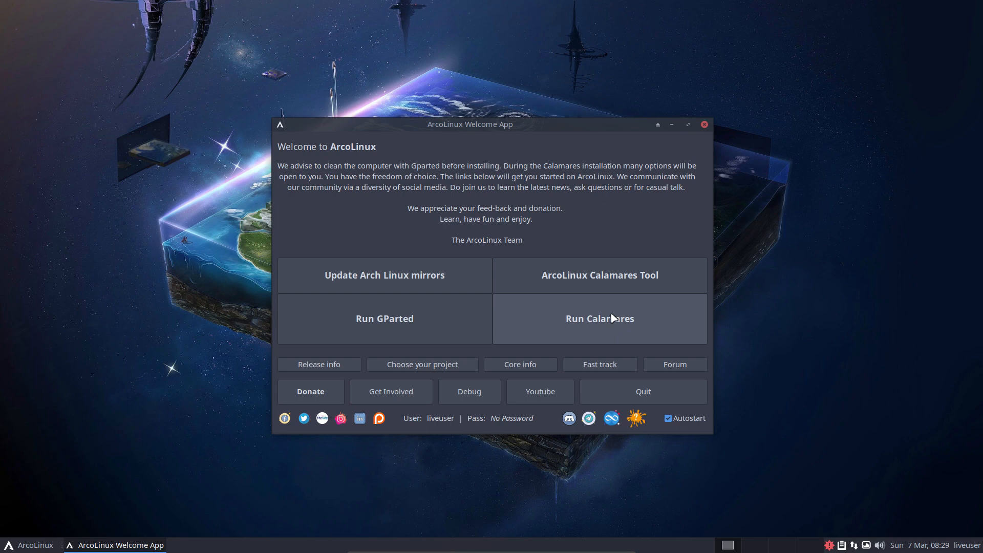
mouse_move(611, 307)
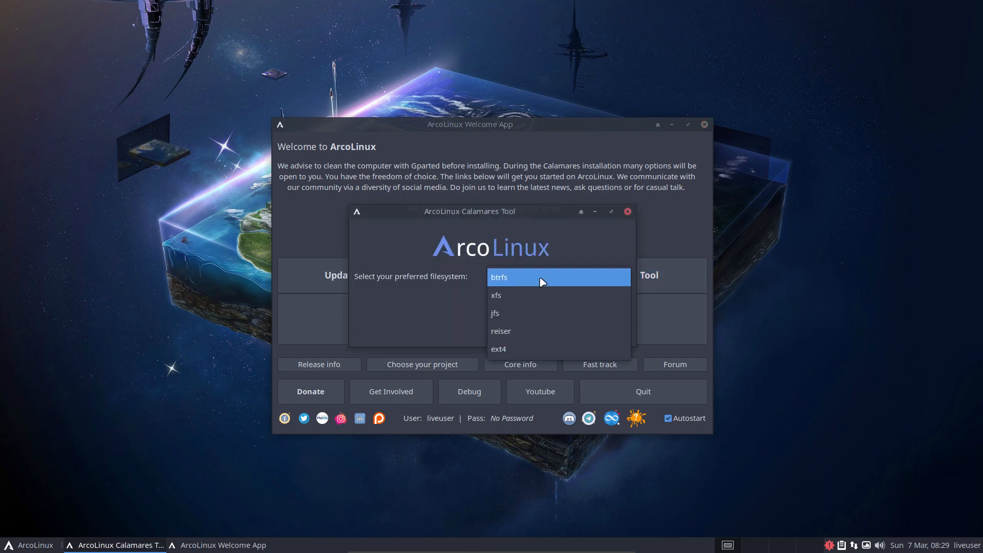
Keep btrfs chosen in the filesystem list and close the Calamares tool
left_click(499, 278)
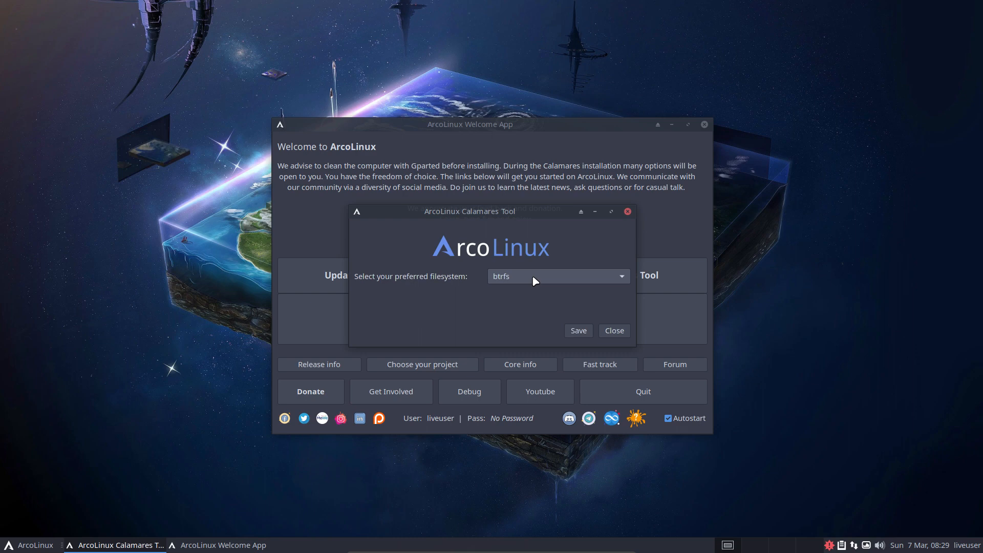
mouse_move(536, 284)
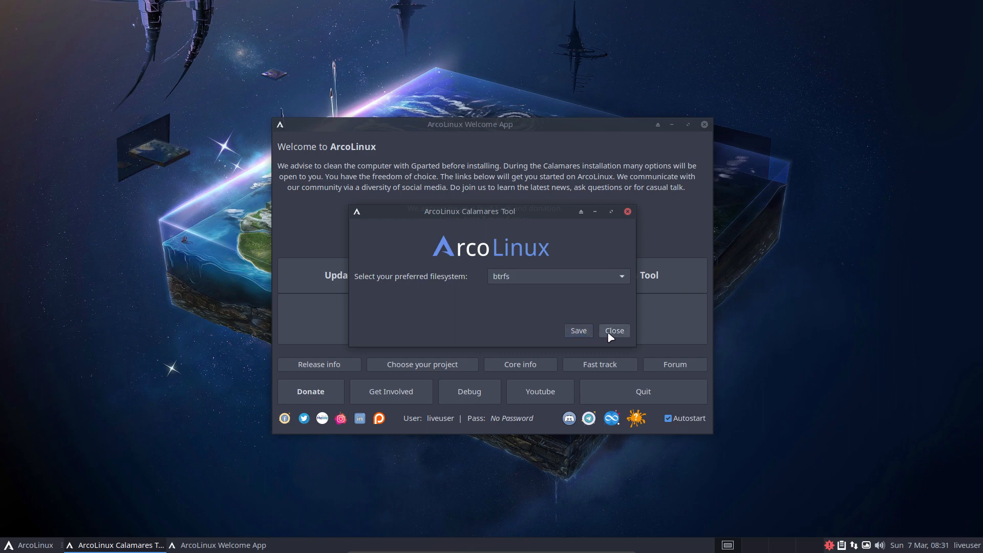
left_click(613, 330)
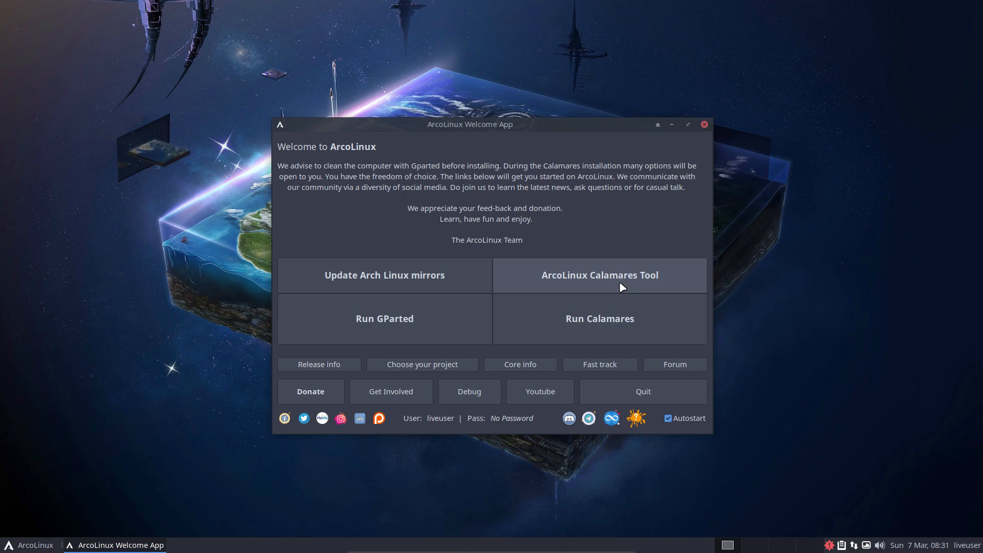
mouse_move(599, 319)
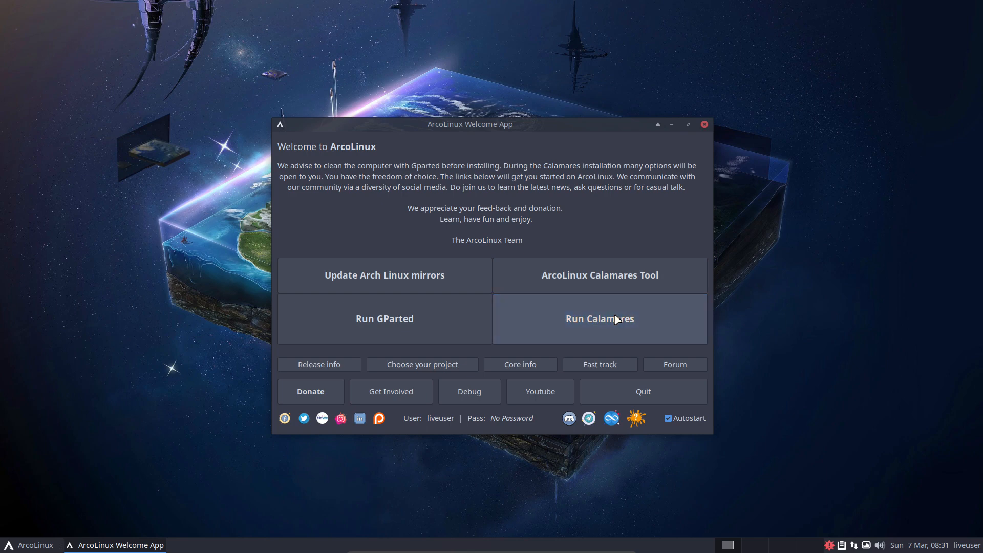
Launch the installer, keep American English as language, view the About box and continue
left_click(599, 318)
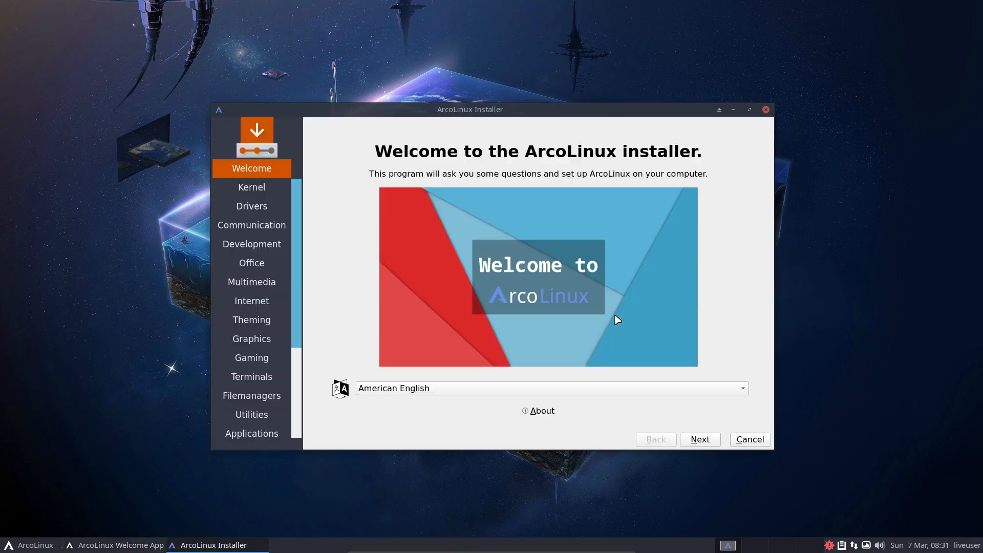
mouse_move(498, 314)
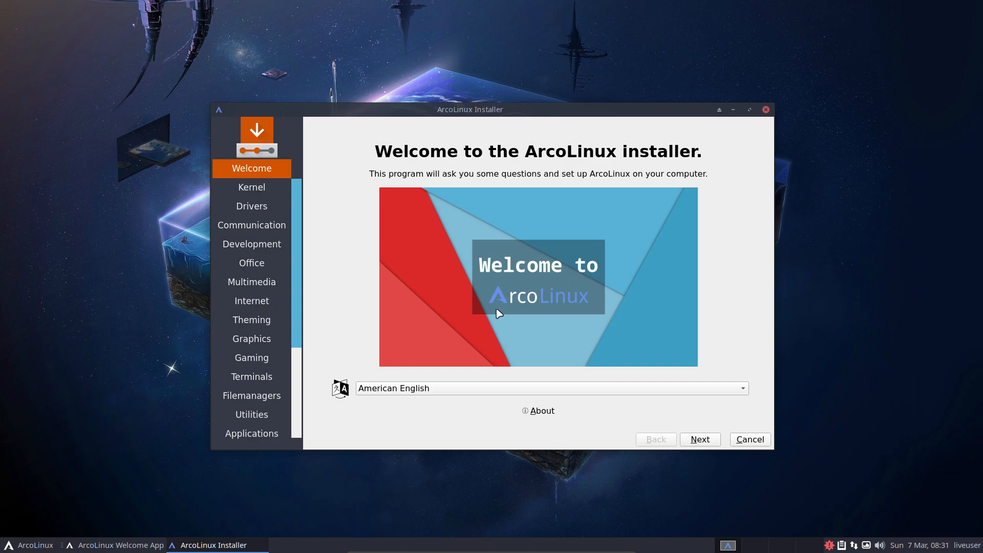
left_click(551, 388)
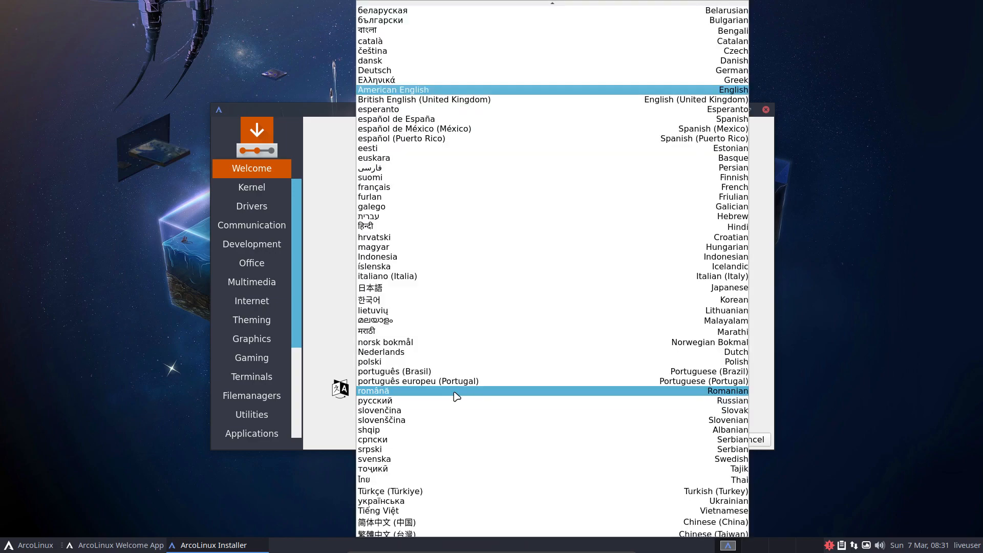
left_click(392, 90)
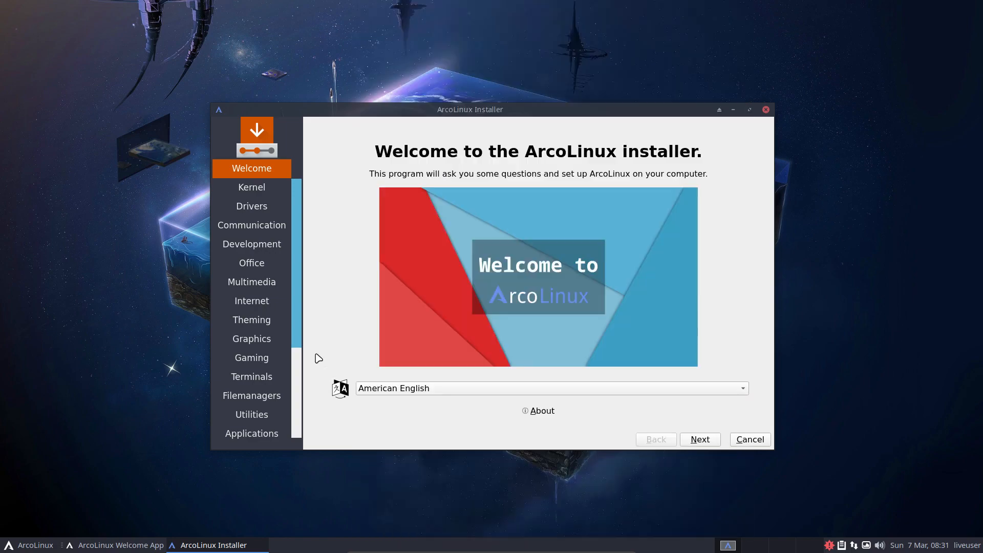
left_click(30, 544)
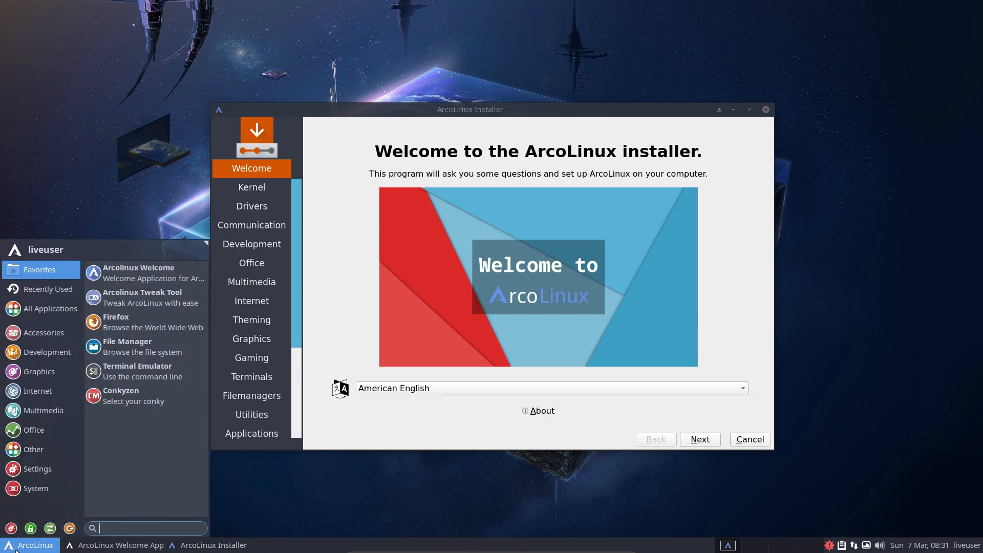
mouse_move(442, 442)
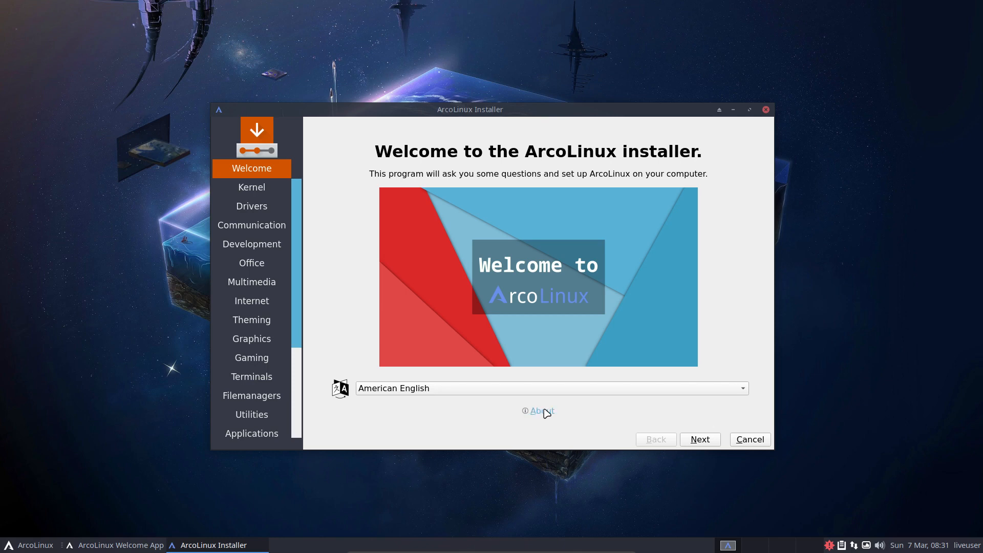
left_click(538, 410)
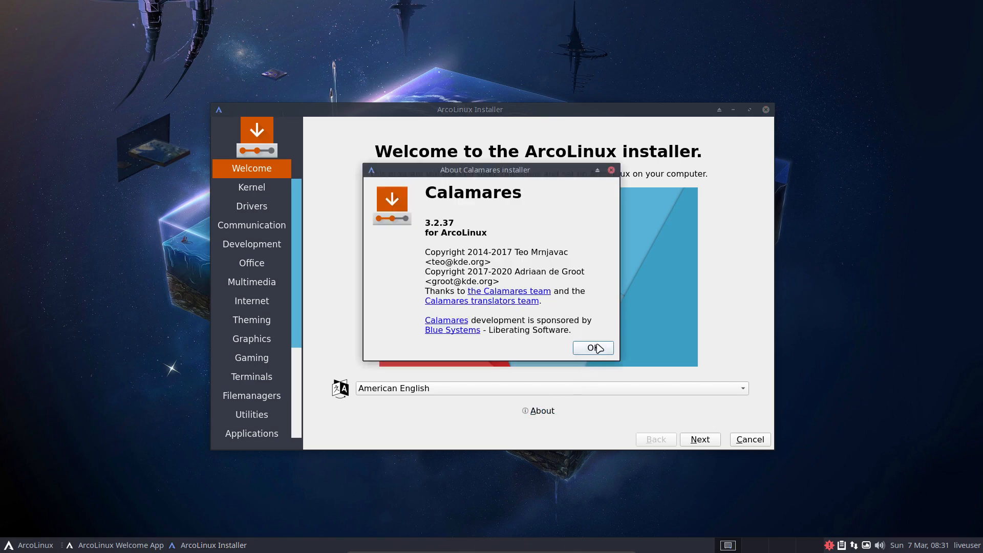
left_click(592, 349)
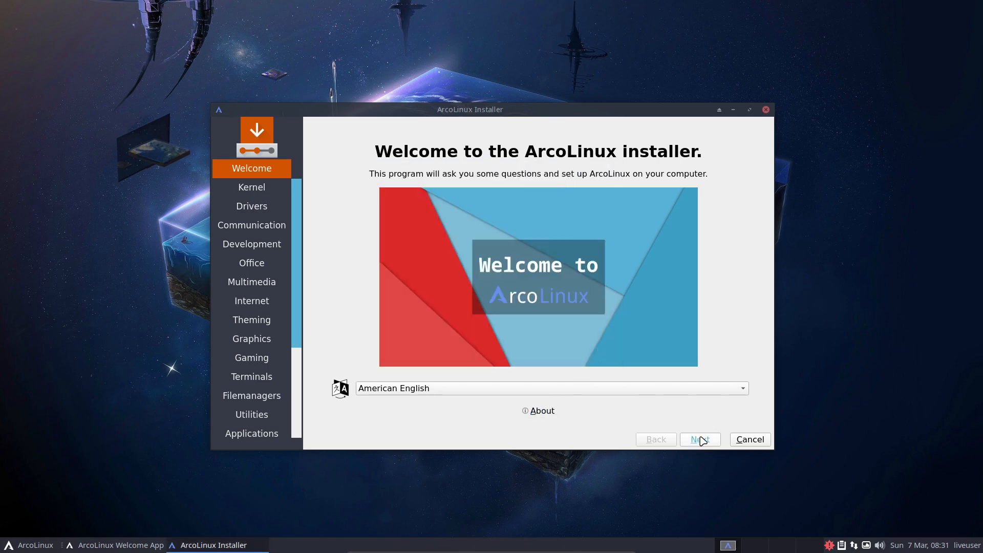
Advance to the Kernel page leaving every kernel and microcode package unticked
left_click(700, 439)
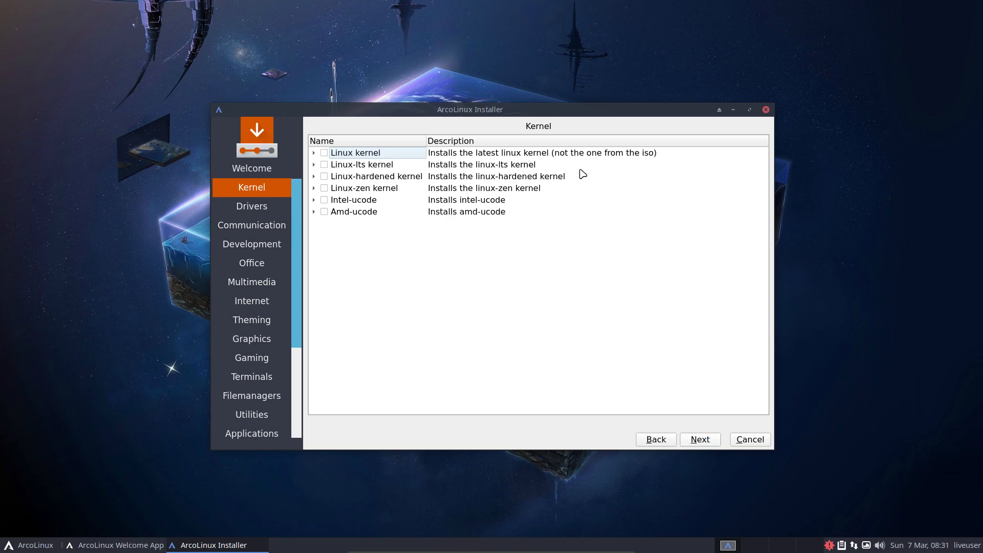
mouse_move(598, 161)
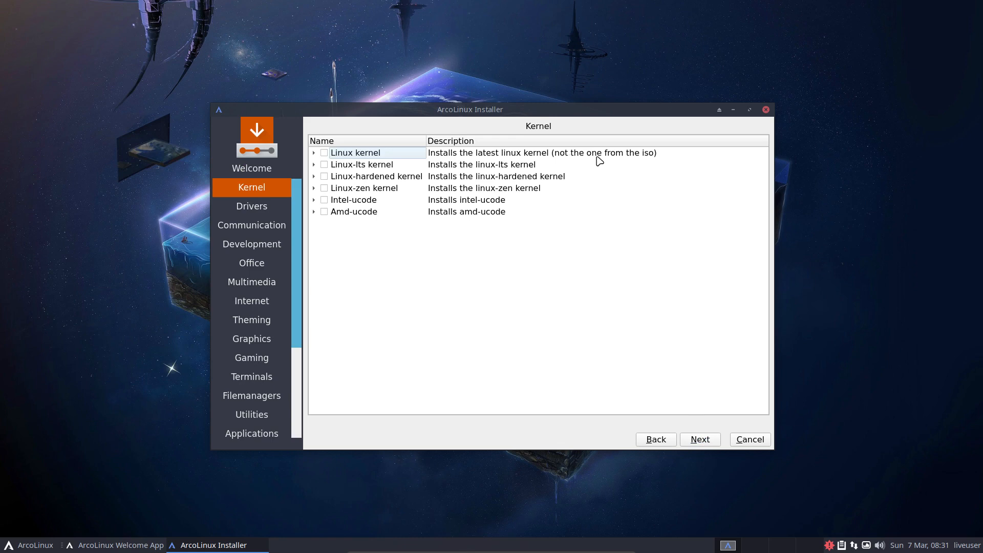
mouse_move(510, 176)
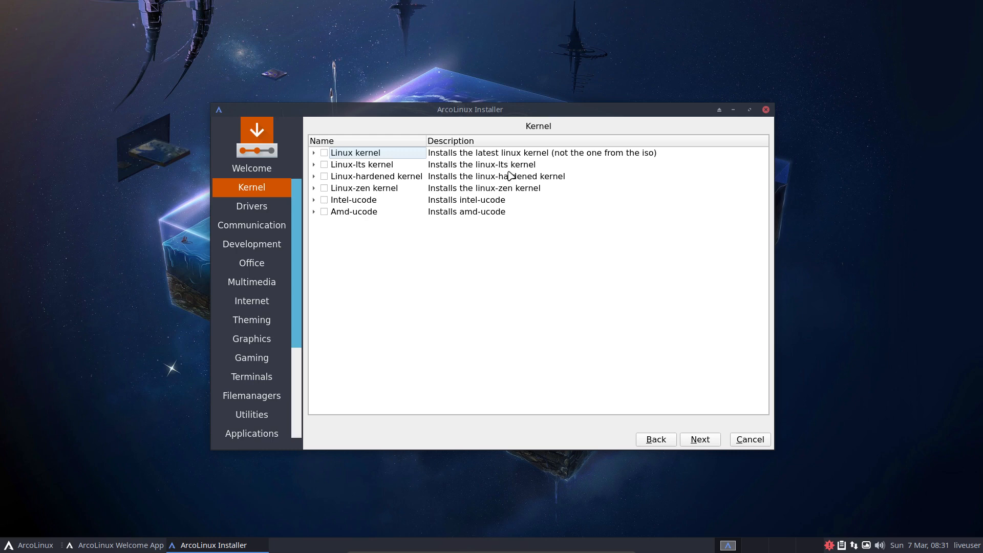
mouse_move(491, 205)
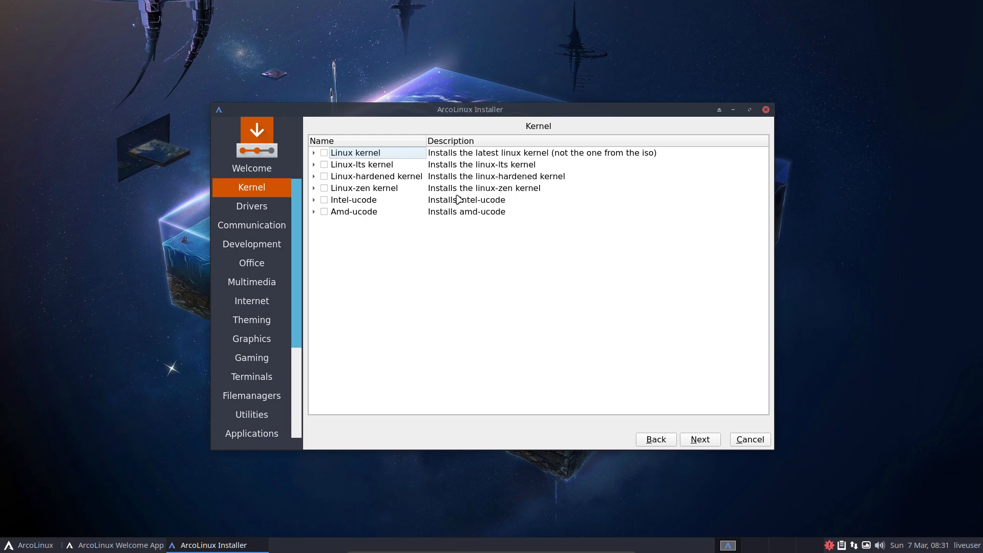
mouse_move(472, 226)
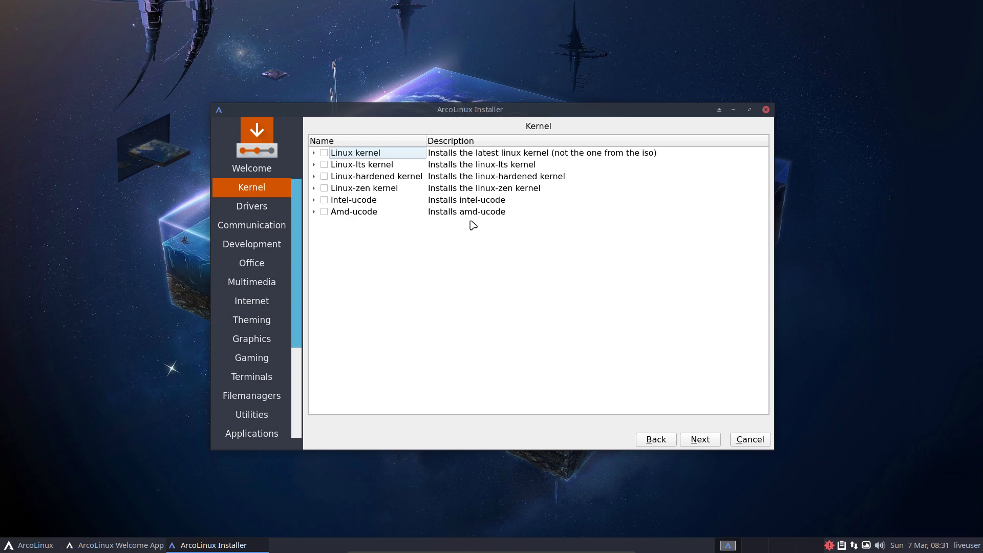
mouse_move(357, 222)
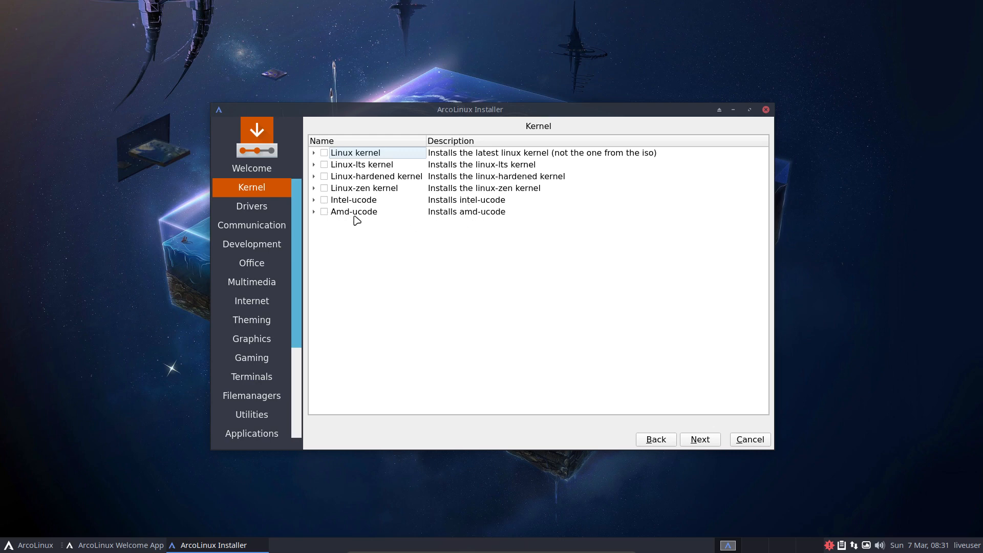
mouse_move(440, 204)
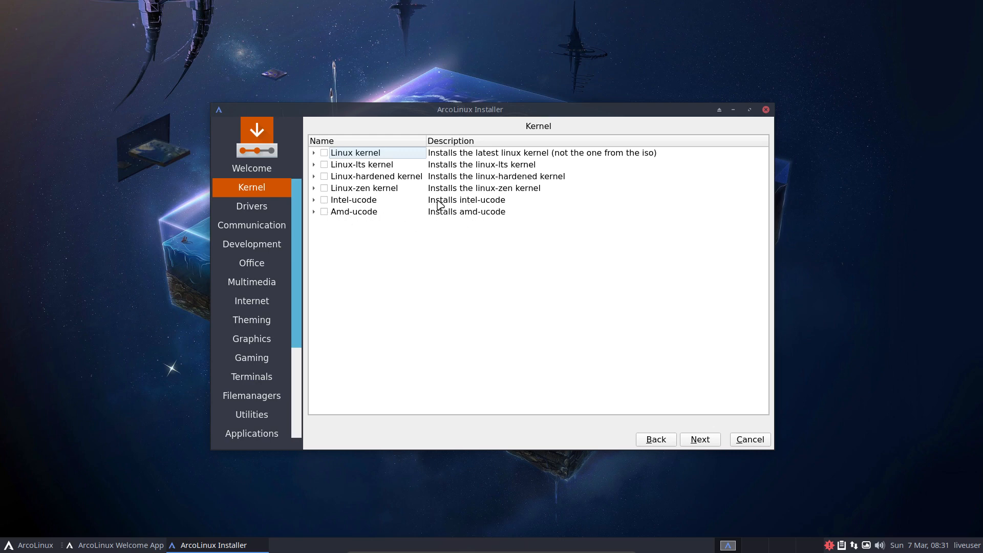
On the Drivers page try ticking Xf86-video-amdgpu, then untick it so no drivers are selected
left_click(700, 440)
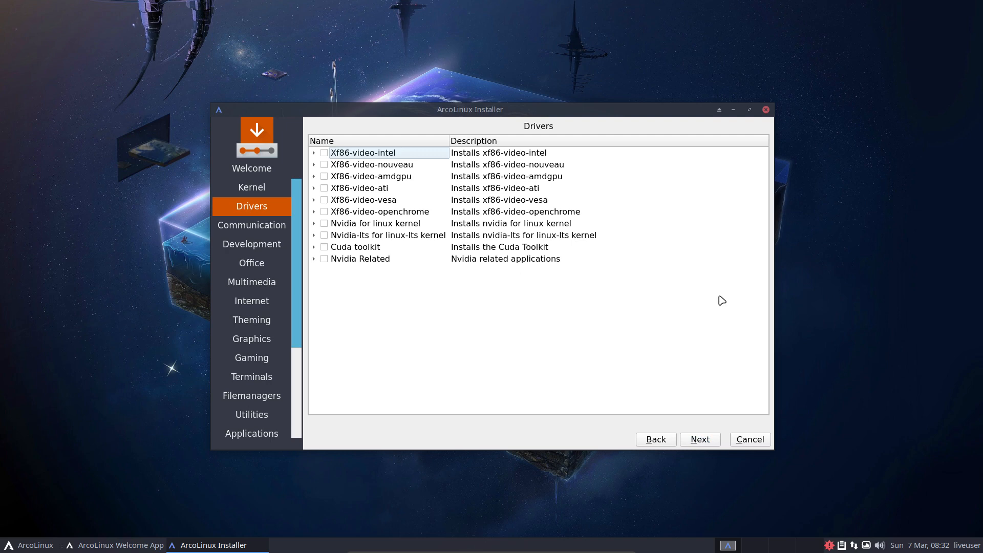
mouse_move(539, 130)
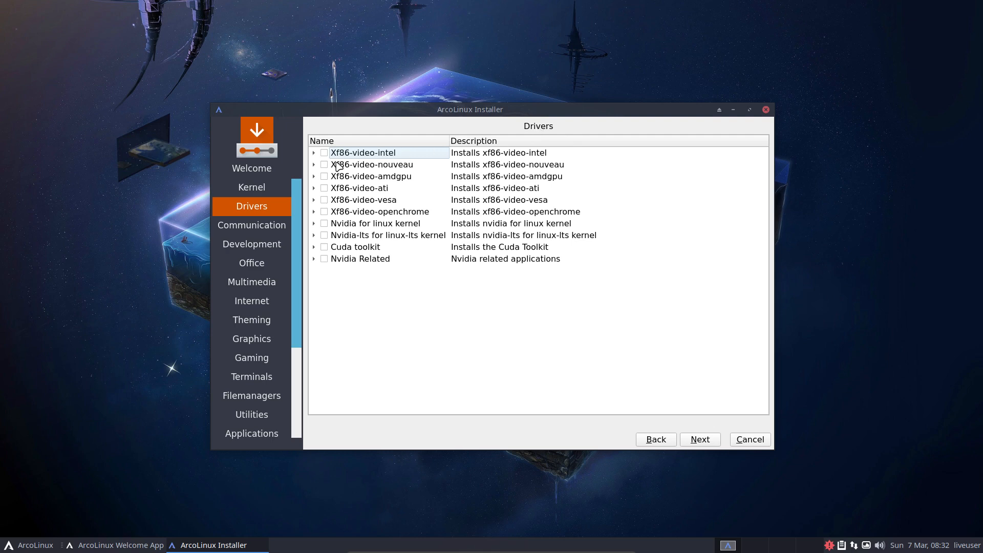
left_click(376, 188)
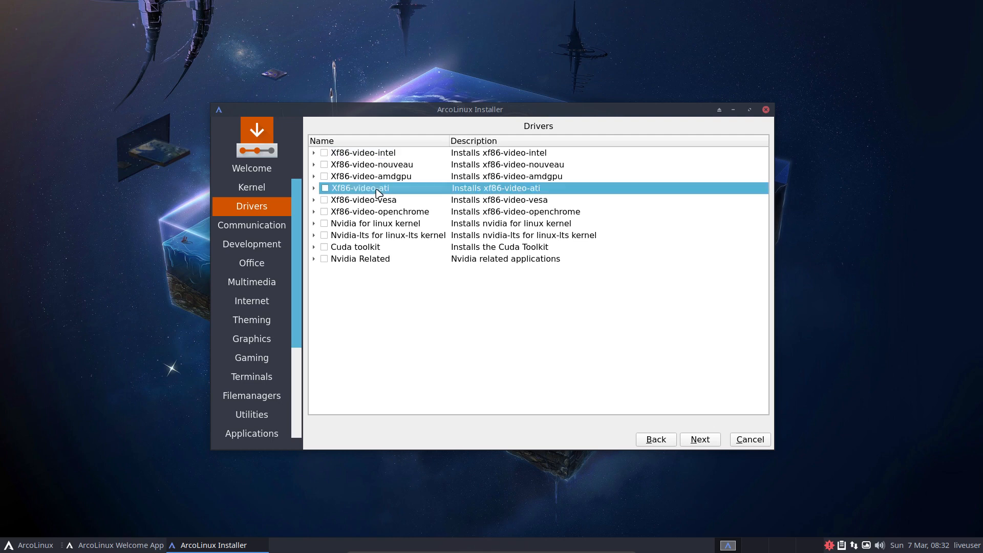
left_click(379, 211)
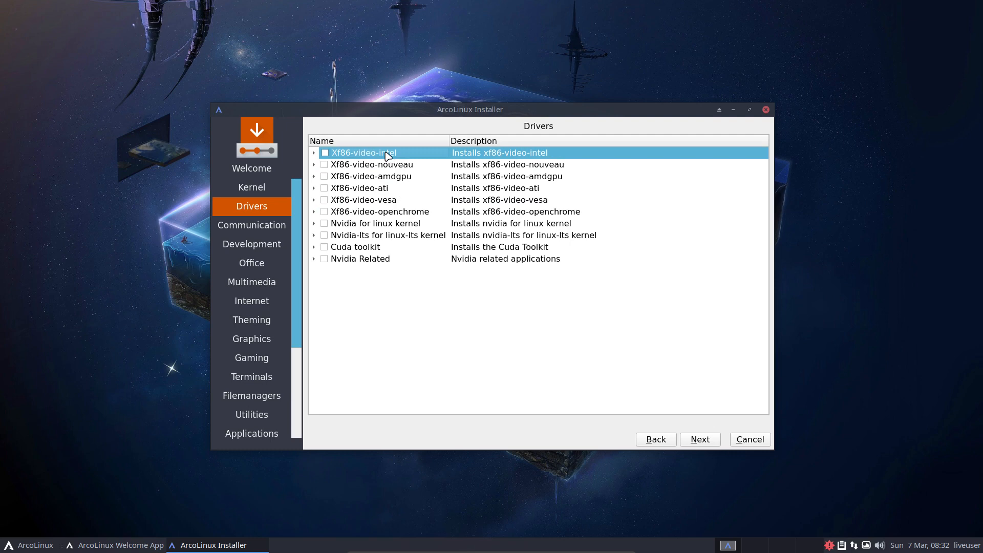
left_click(325, 176)
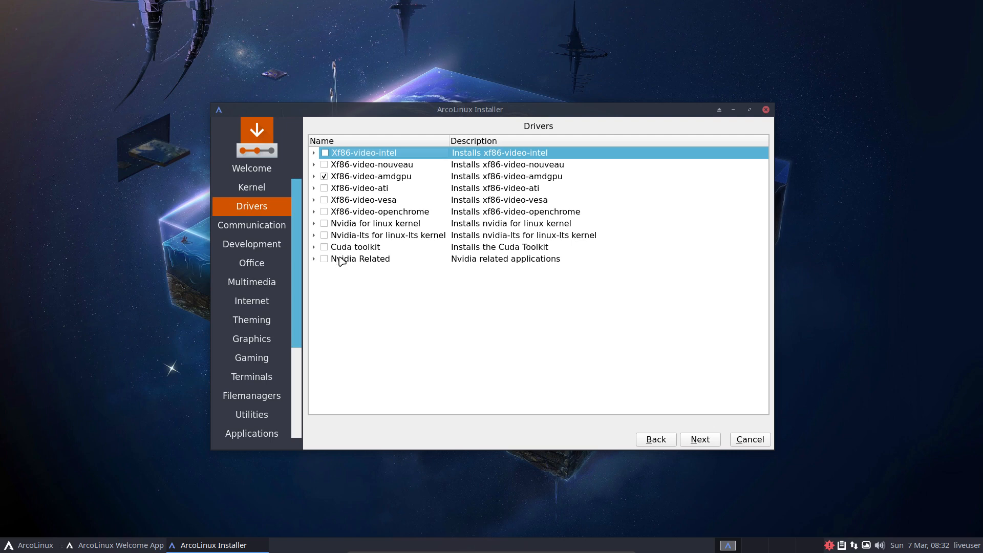
left_click(325, 176)
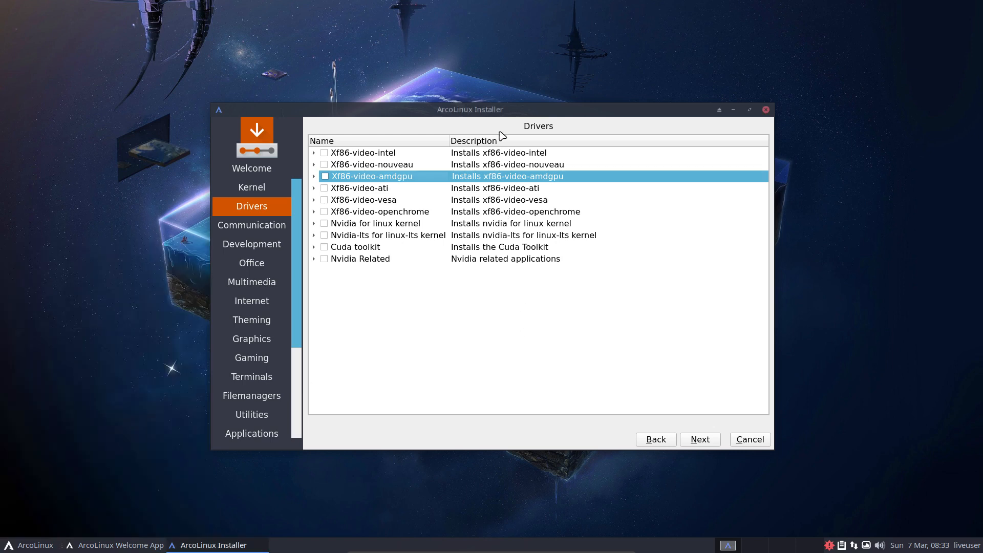
mouse_move(606, 402)
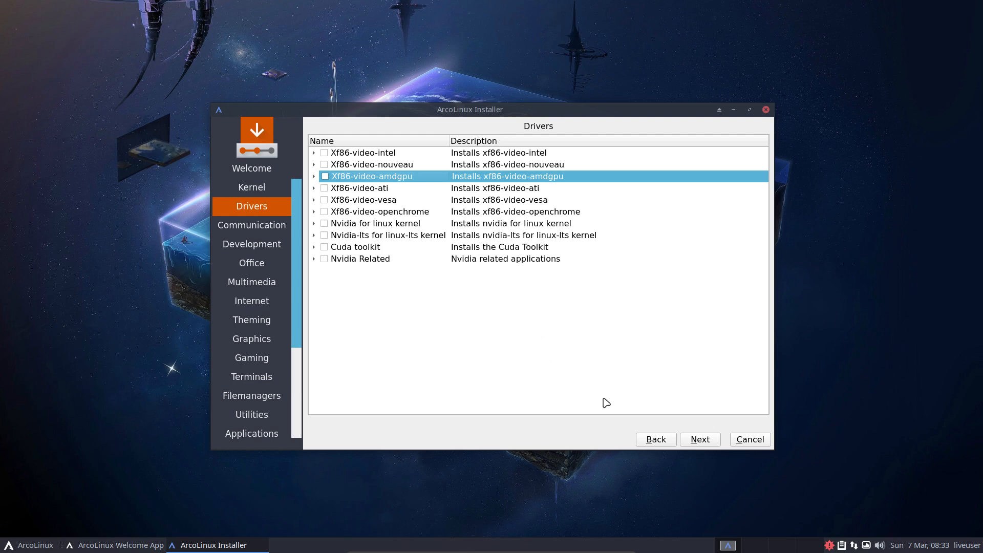
Mark arcolinux-teamviewer and zoom for installation on the Communication page and continue
left_click(700, 440)
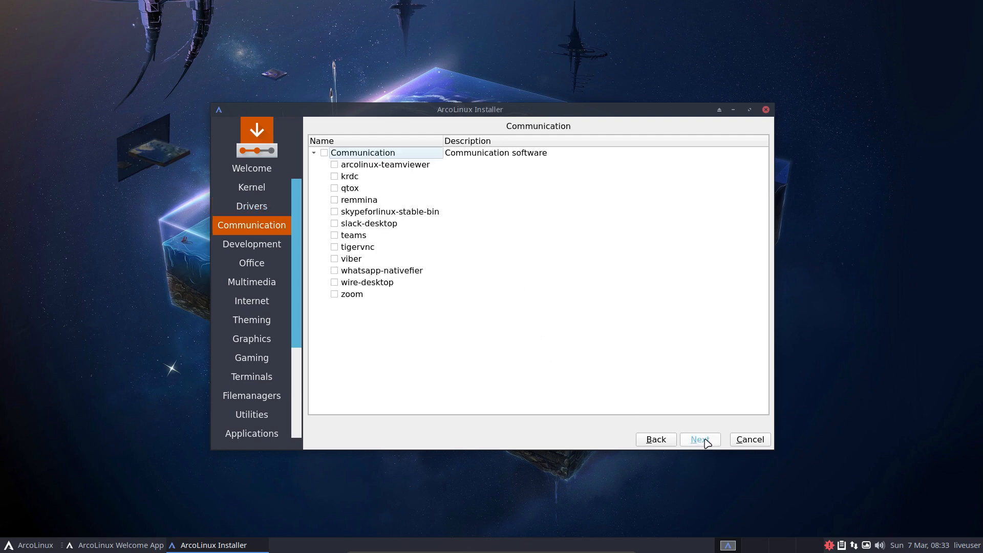
left_click(334, 164)
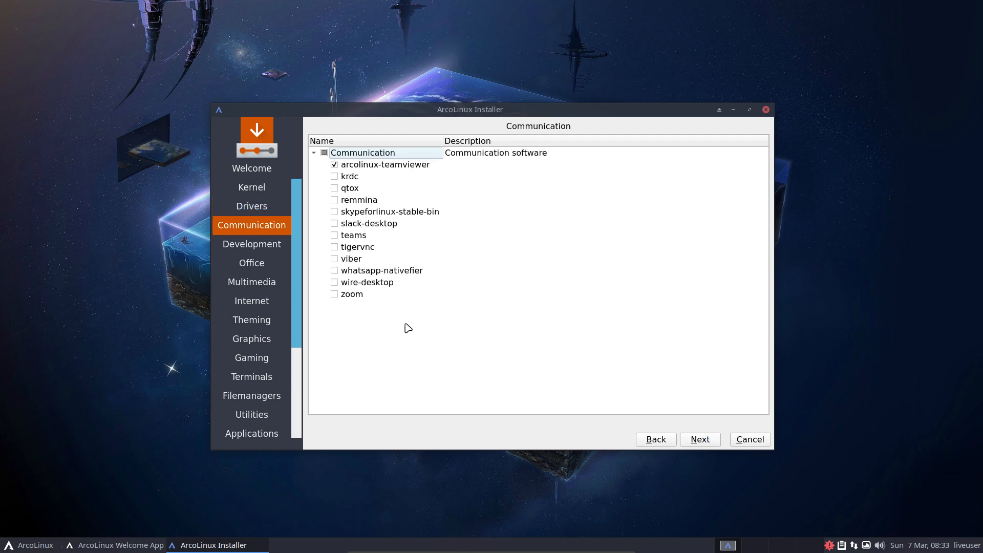
left_click(334, 294)
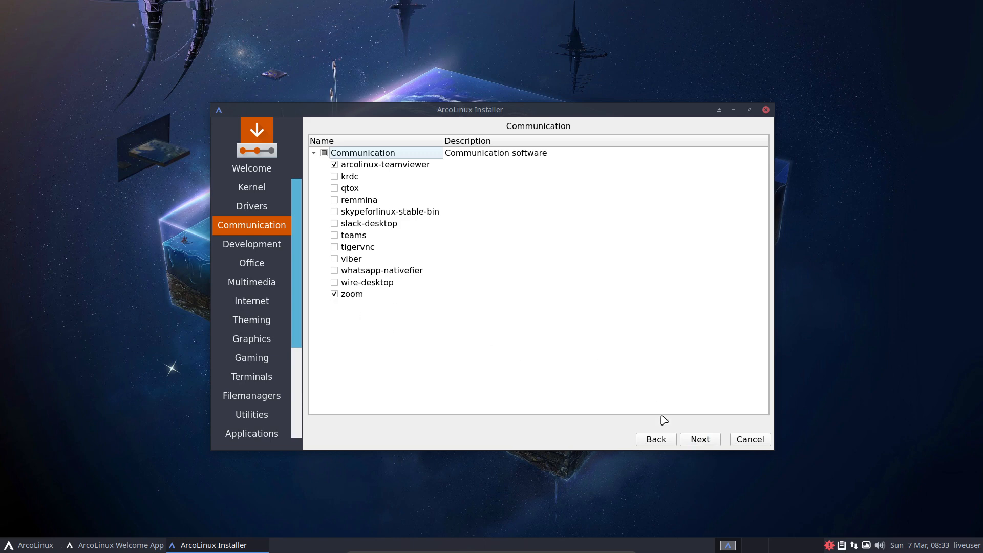
left_click(700, 439)
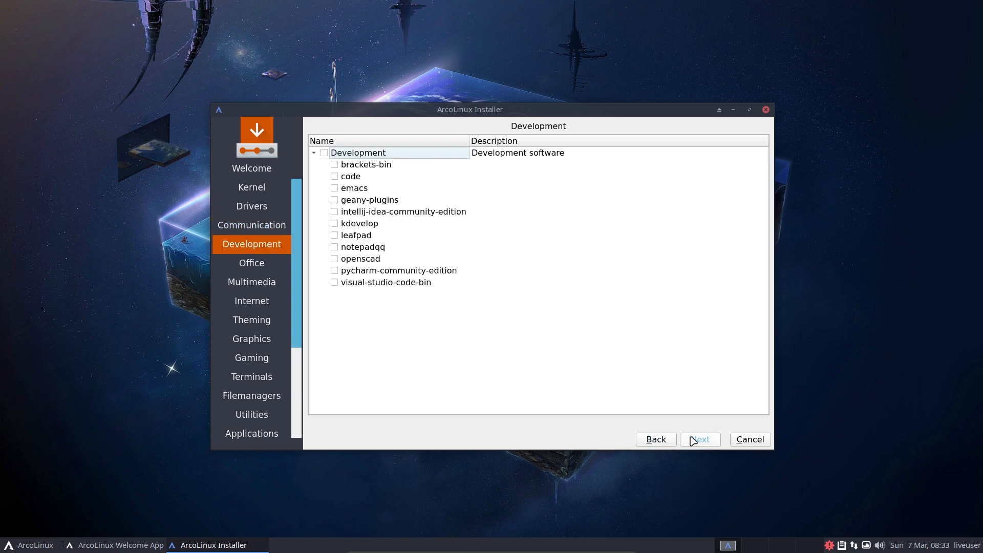
Step through Development, Internet, Graphics, Gaming and Terminals categories with nothing ticked
left_click(252, 302)
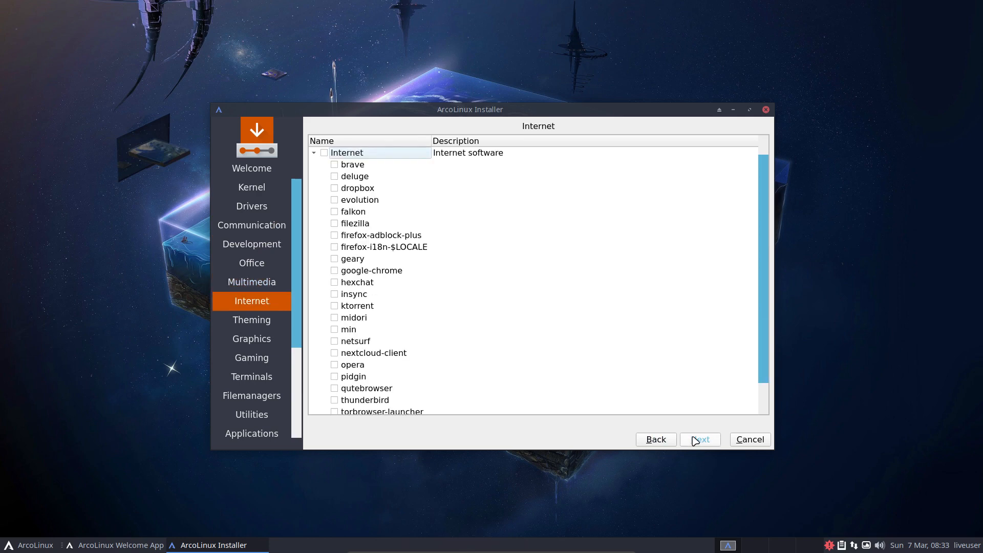
left_click(251, 339)
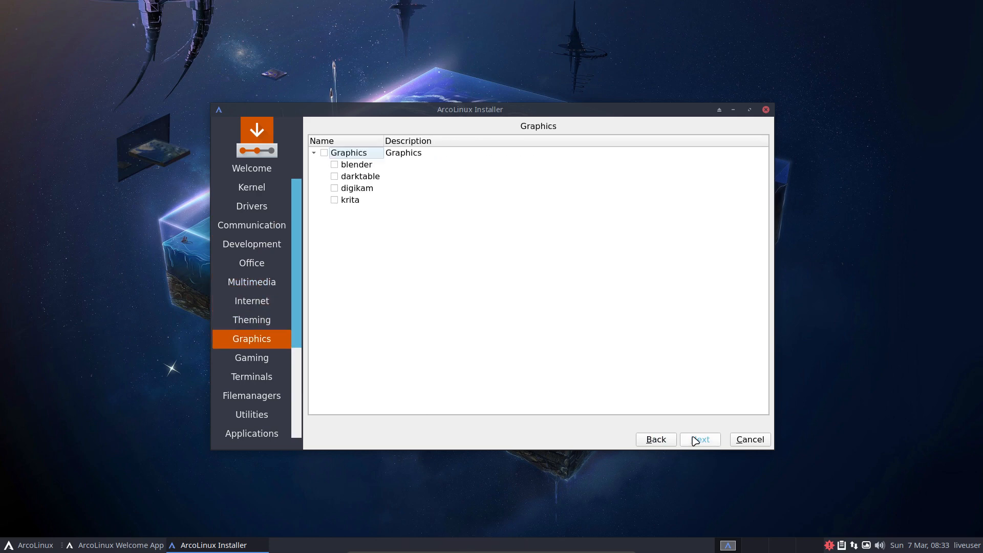
left_click(251, 358)
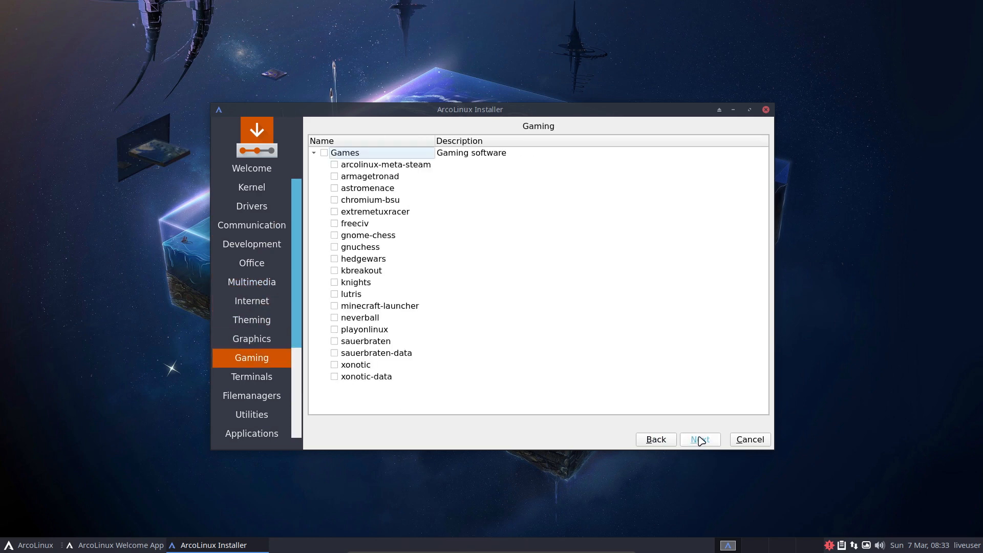
left_click(699, 439)
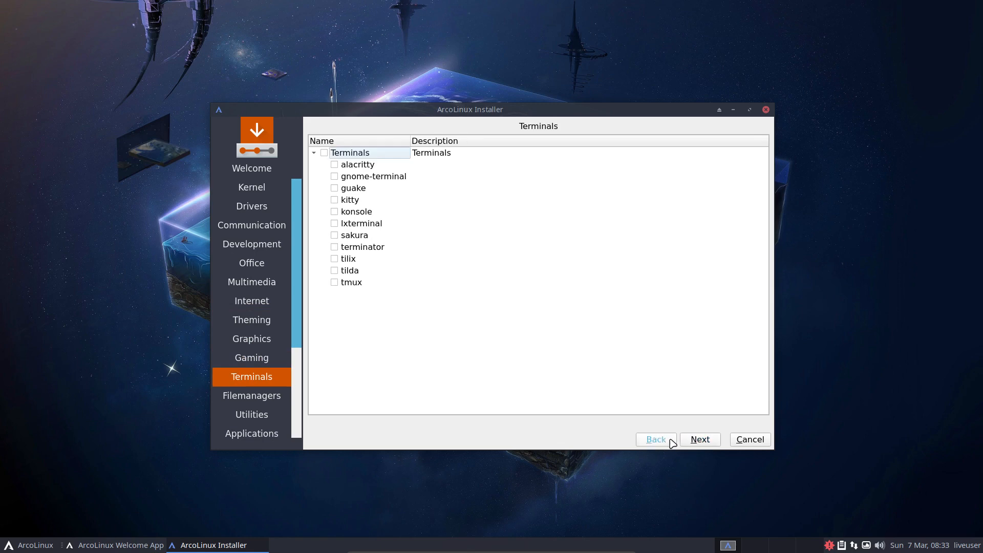
left_click(251, 358)
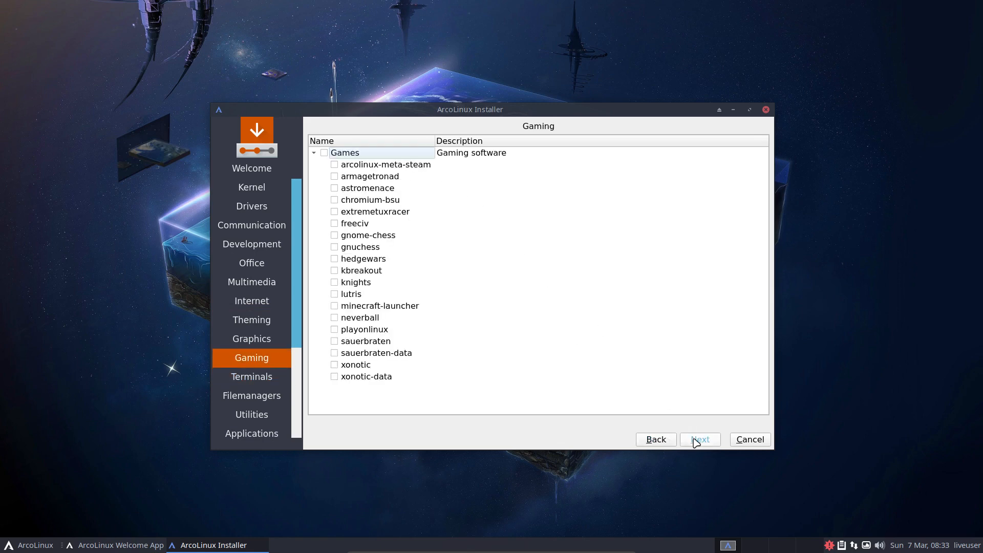
left_click(251, 376)
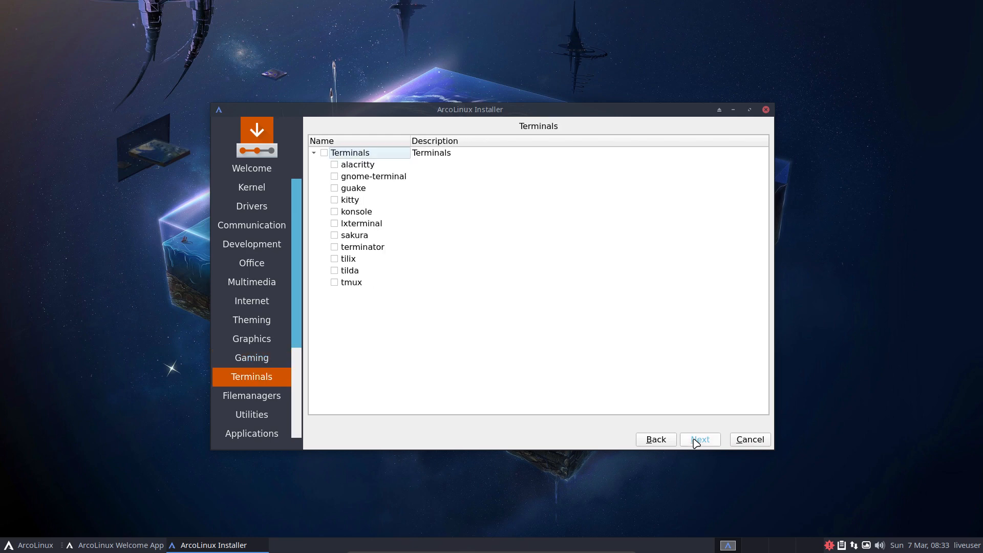
left_click(251, 433)
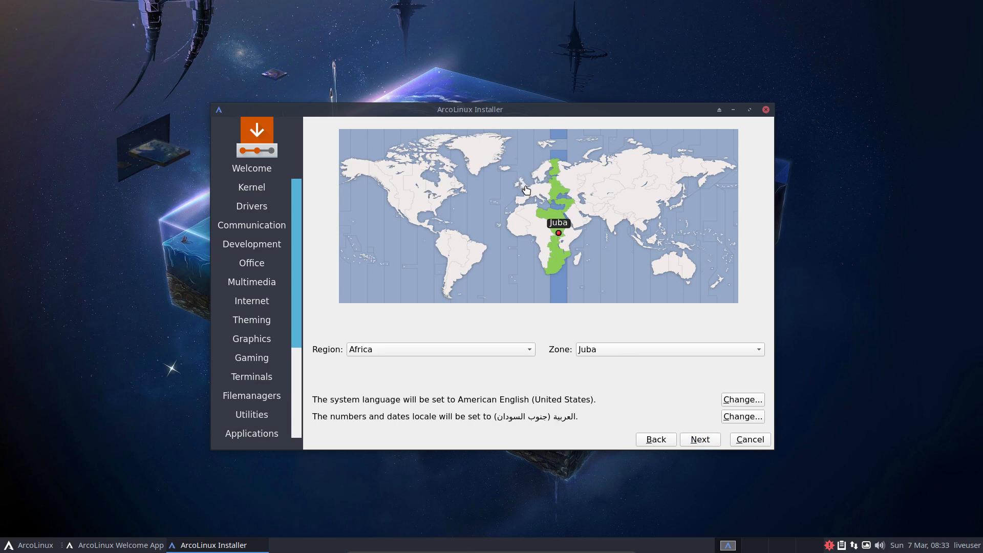
Set the timezone to Europe/Brussels on the map and continue to keyboard selection
left_click(529, 189)
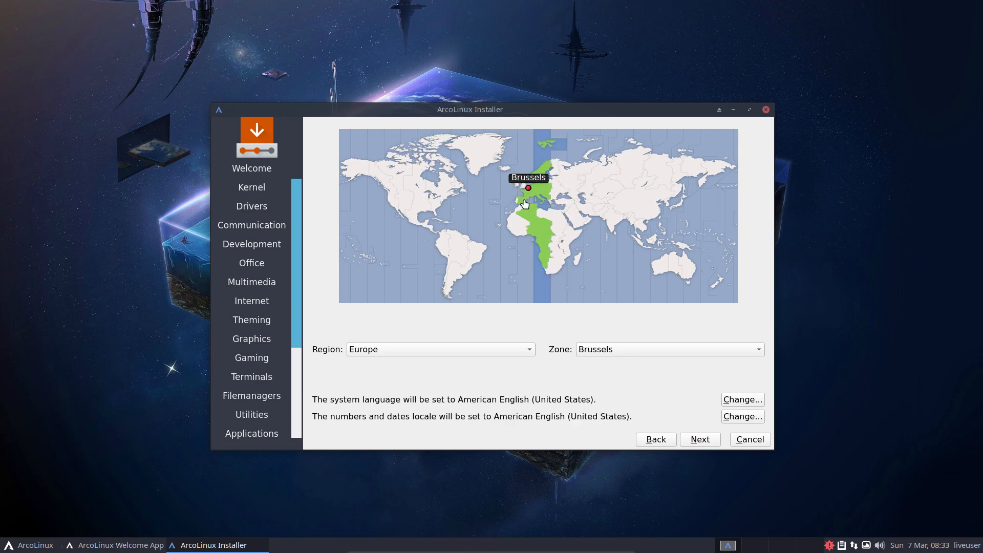
mouse_move(574, 320)
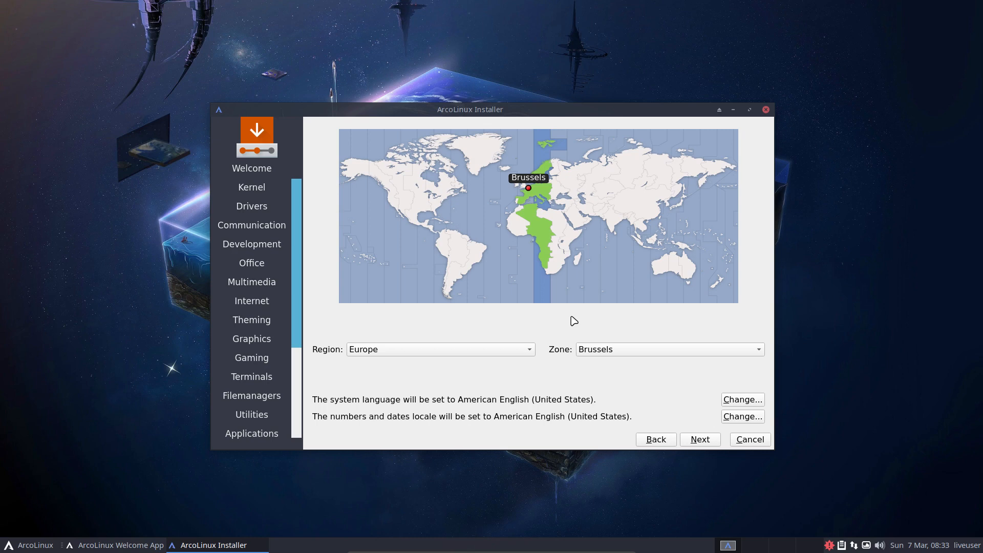
mouse_move(452, 403)
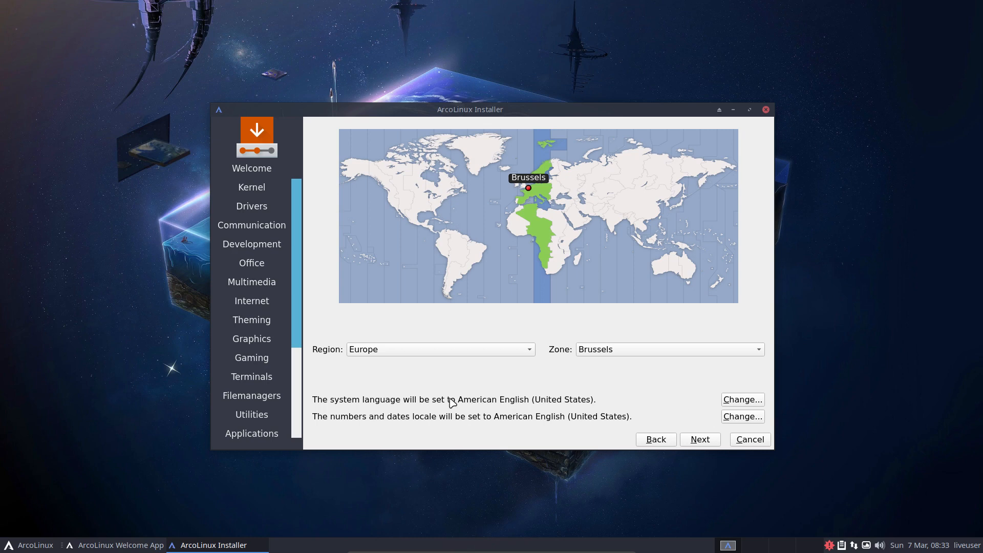
mouse_move(634, 429)
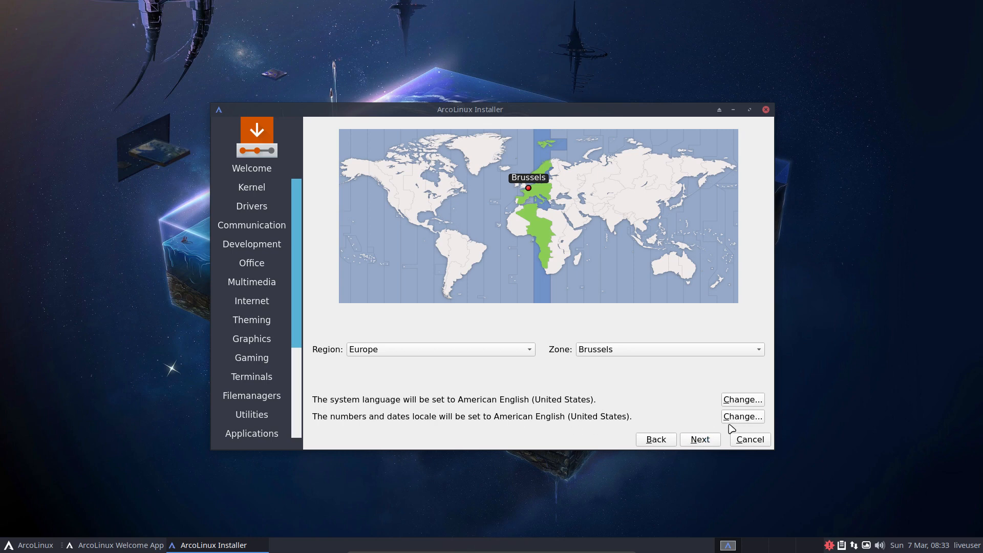
left_click(699, 440)
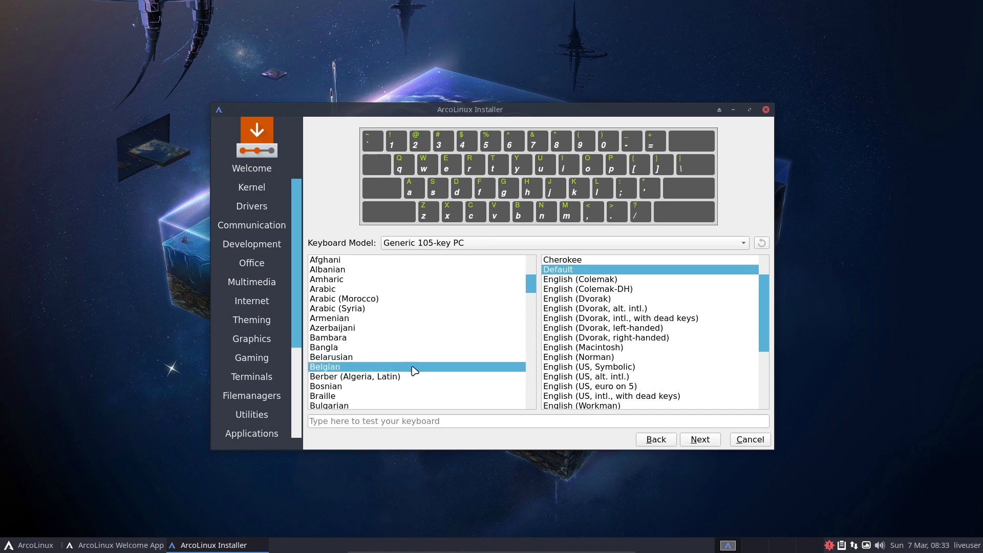
Choose the Belgian keyboard layout, then select Erase disk on the Partitions page
left_click(325, 367)
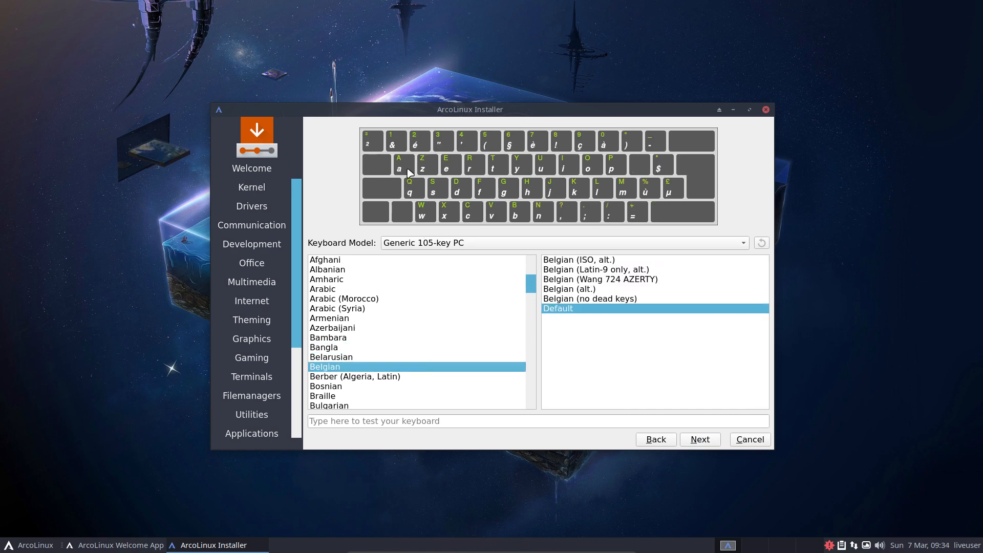
mouse_move(561, 161)
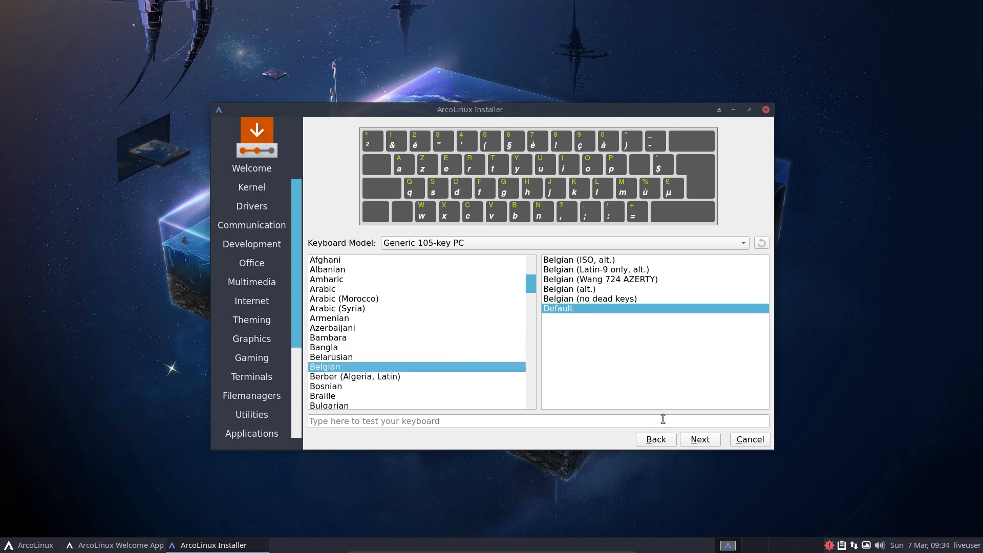
left_click(700, 440)
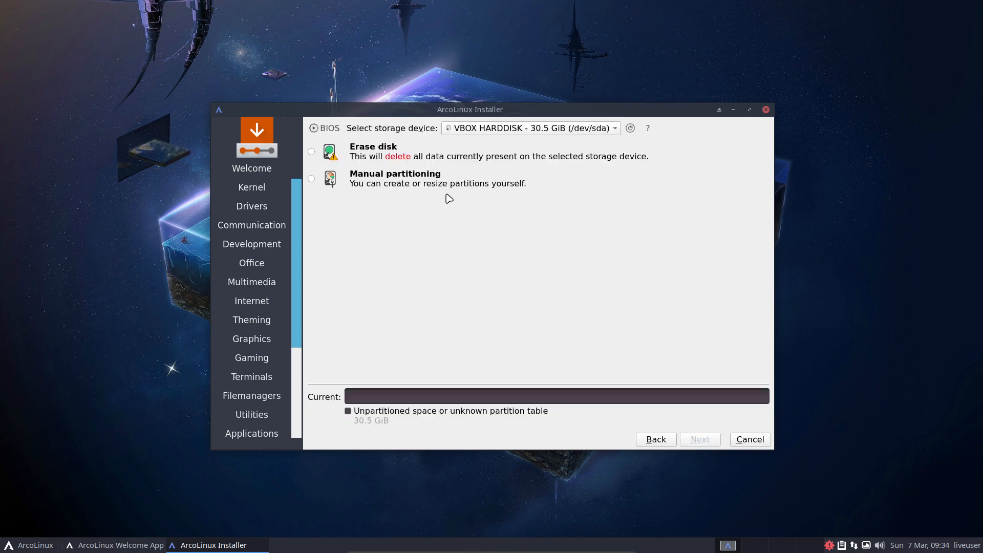
left_click(311, 151)
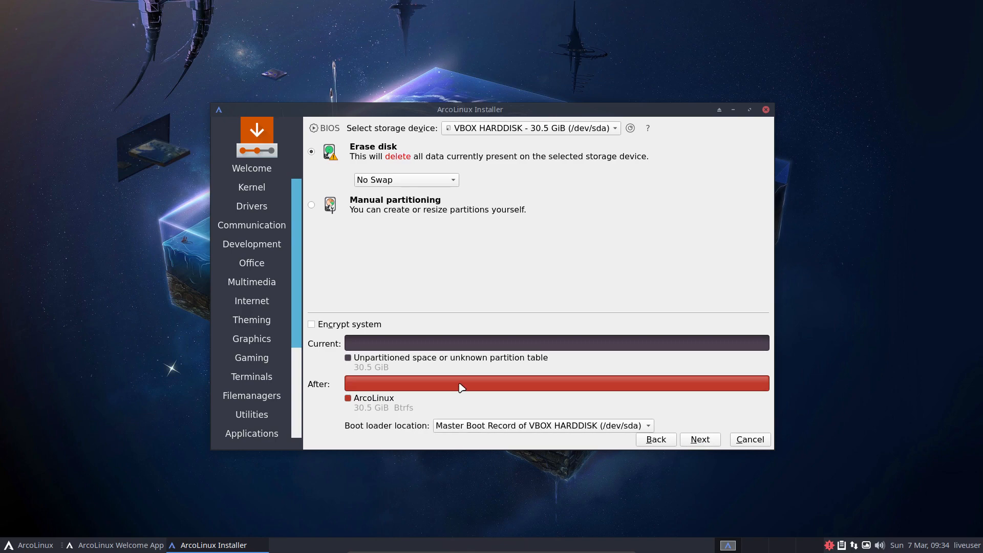
mouse_move(530, 233)
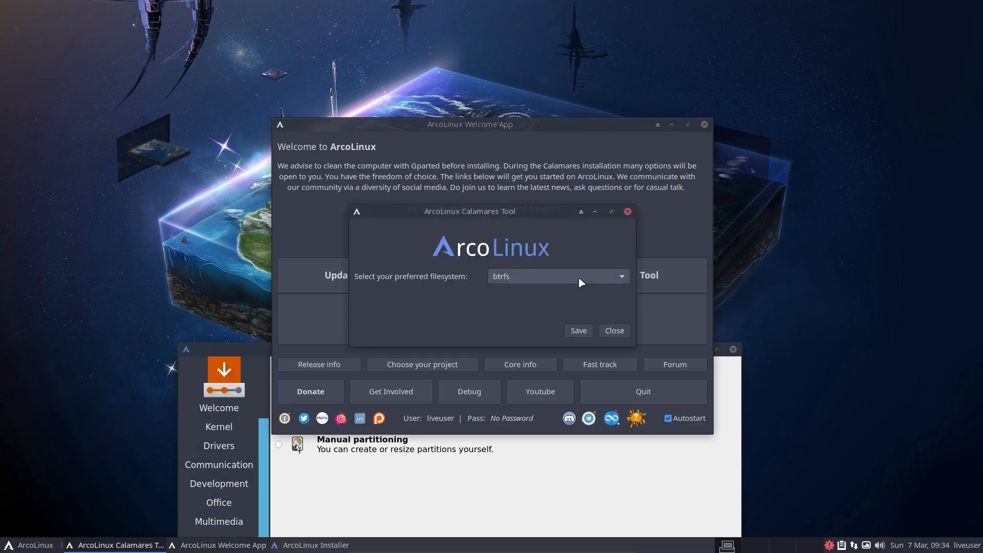
Close the Calamares tool leaving btrfs as the preferred filesystem
left_click(614, 331)
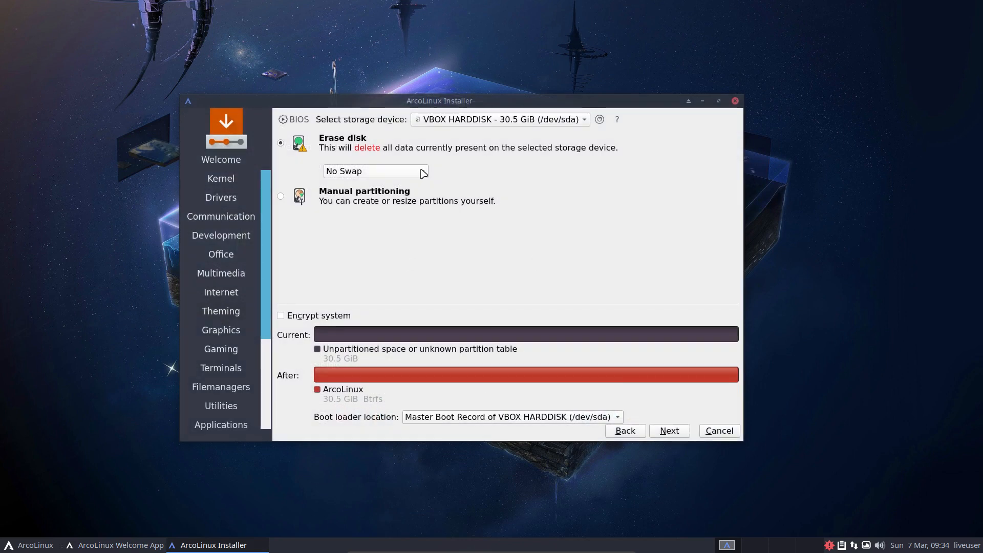
Try swap partition, swap file and encryption, then revert to no swap, unencrypted
left_click(376, 171)
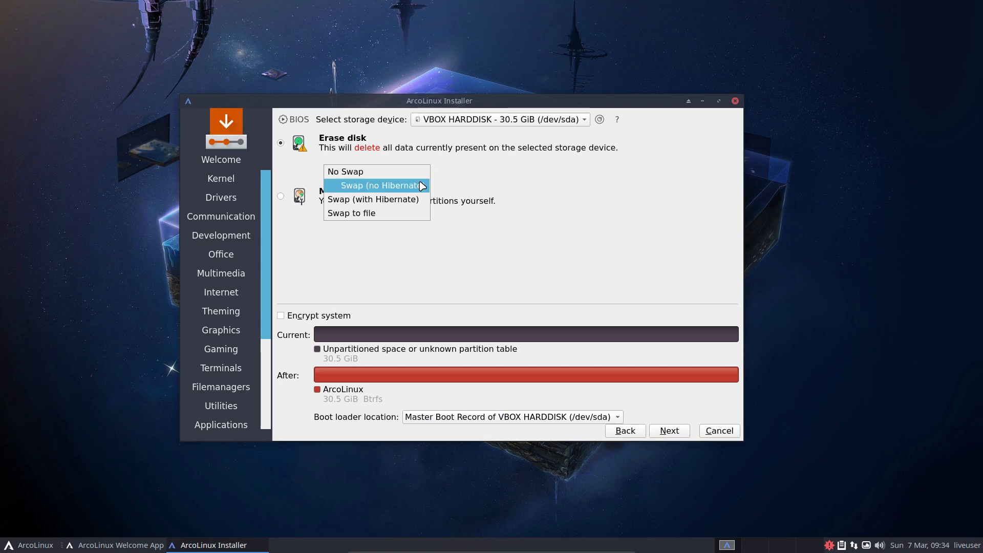
left_click(376, 186)
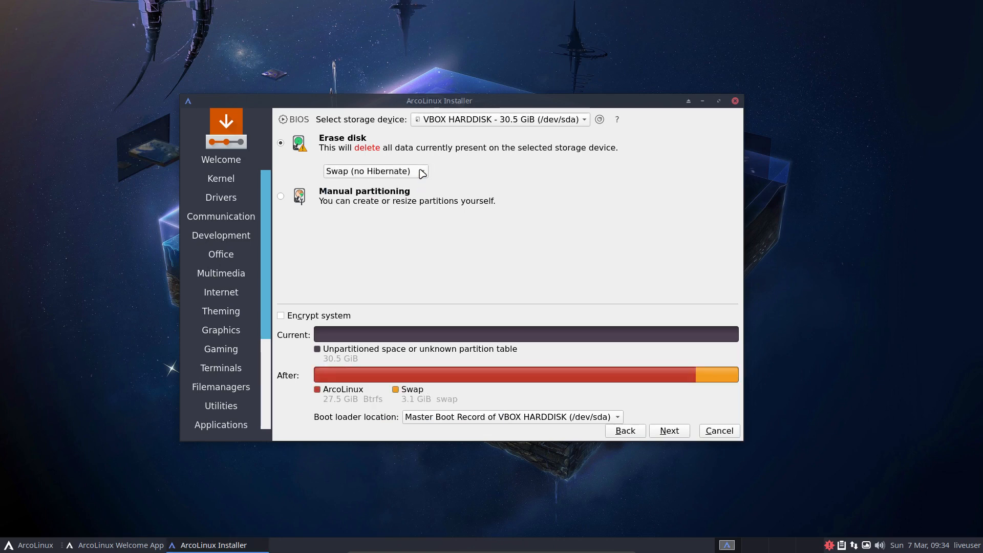
left_click(374, 171)
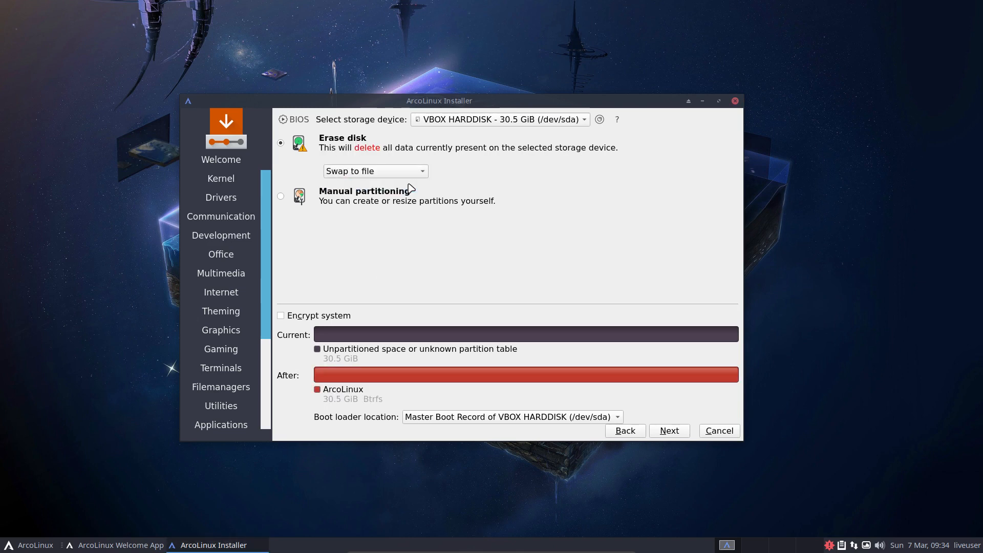
mouse_move(522, 333)
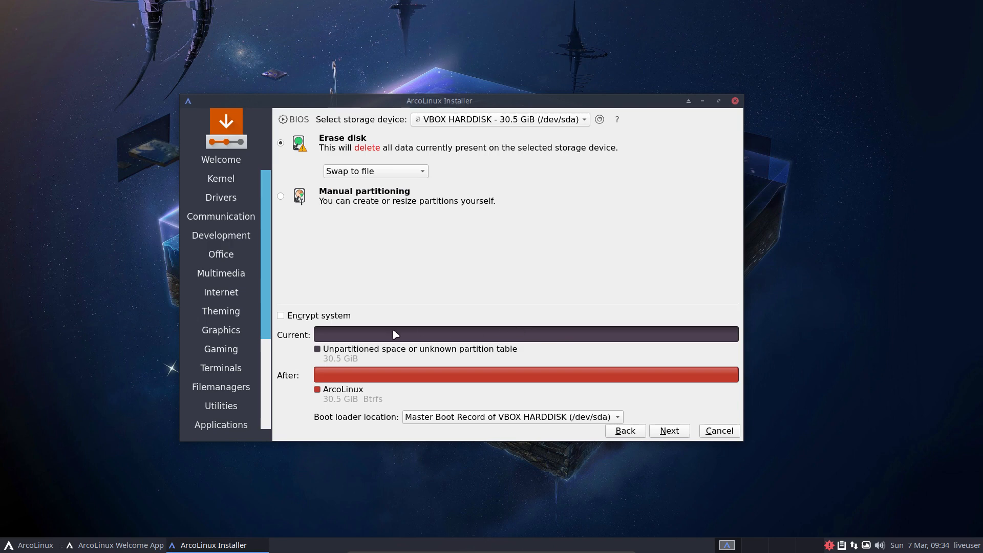
left_click(281, 315)
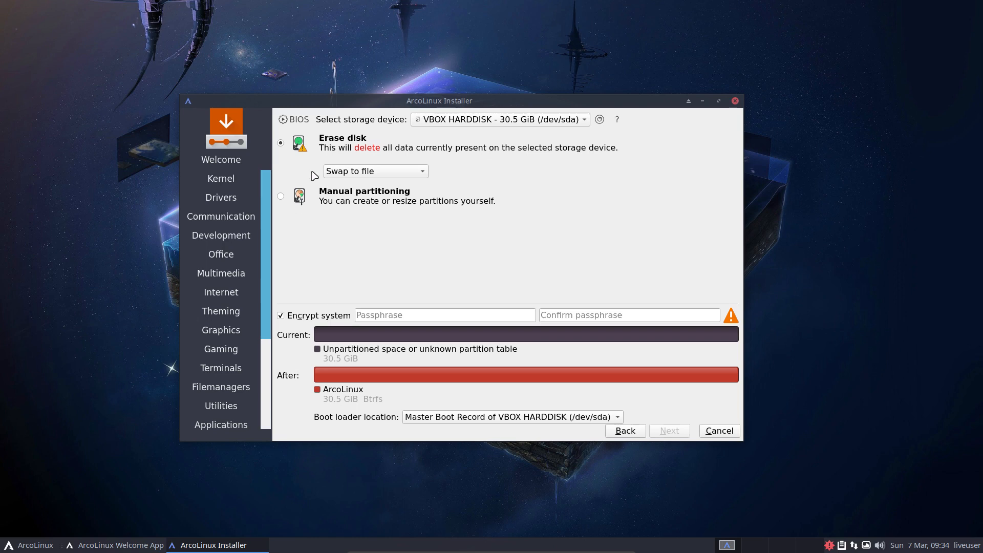
left_click(375, 171)
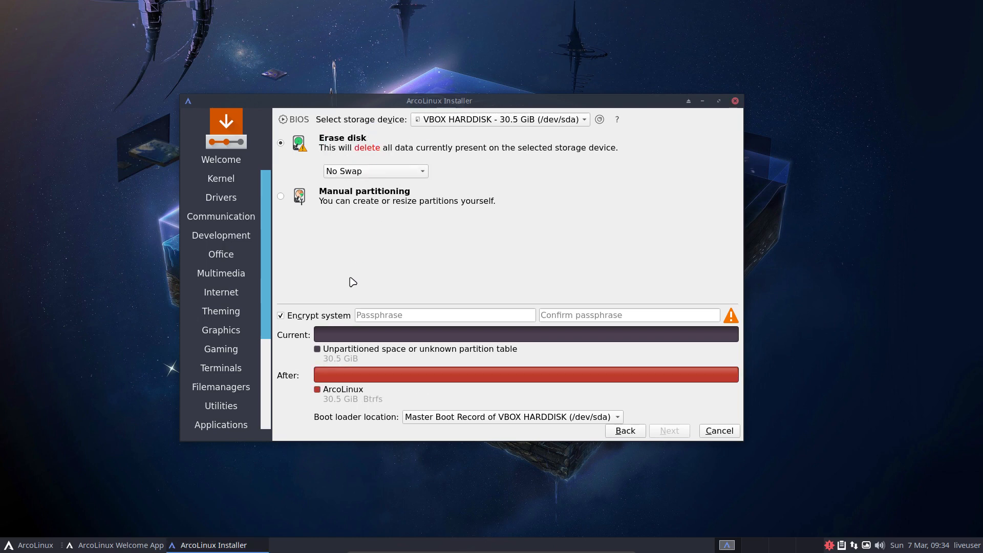
left_click(281, 315)
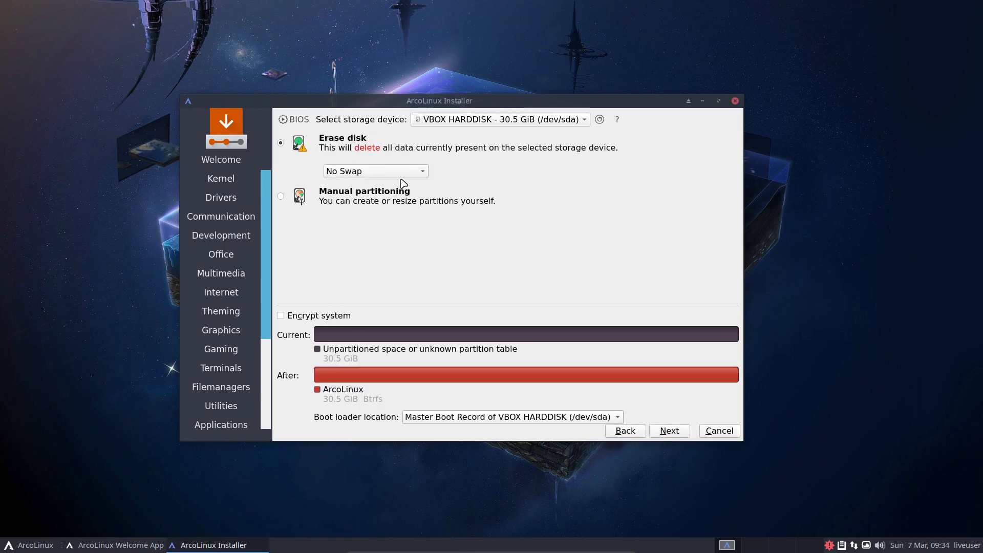
Choose Swap (no Hibernate) for a 3.1 GiB swap partition and continue to user setup
left_click(375, 171)
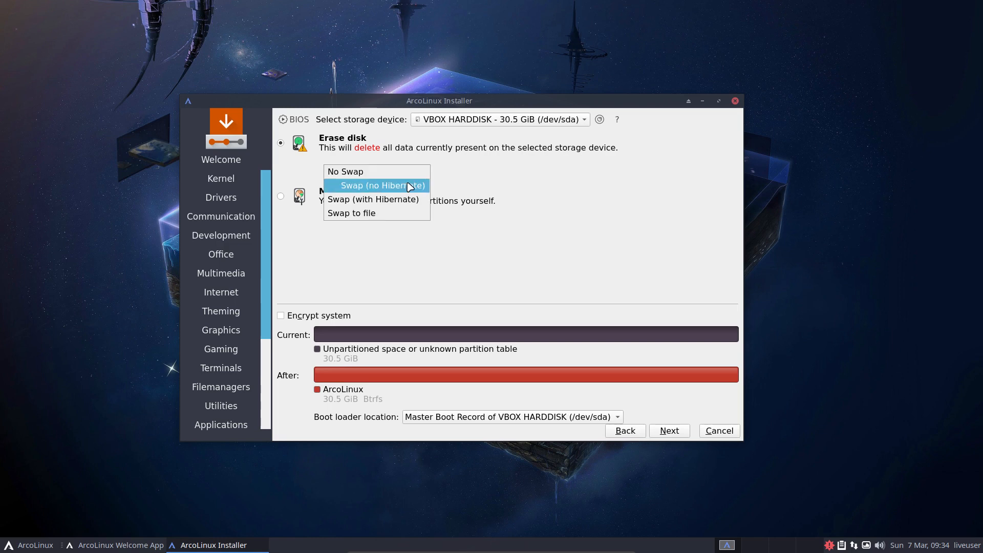
left_click(382, 186)
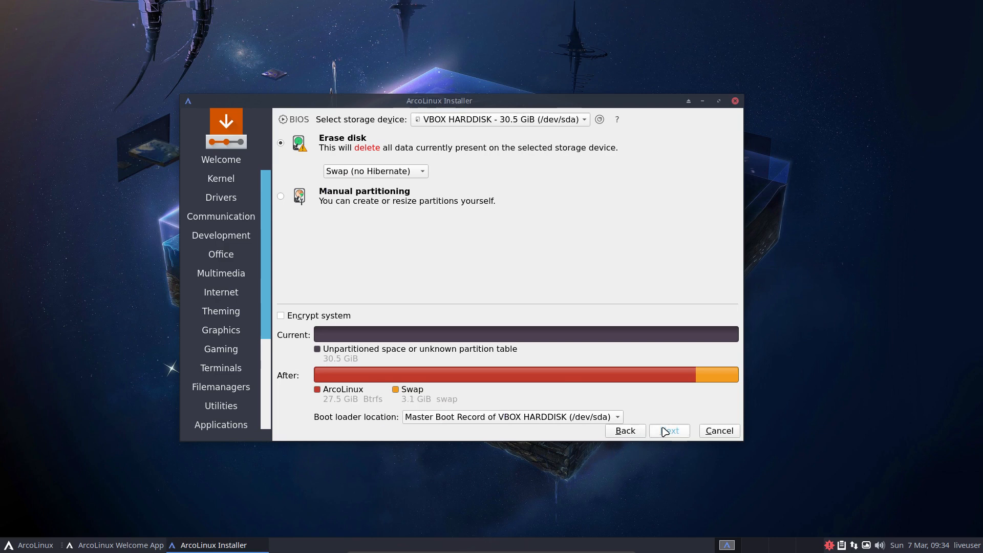
left_click(669, 431)
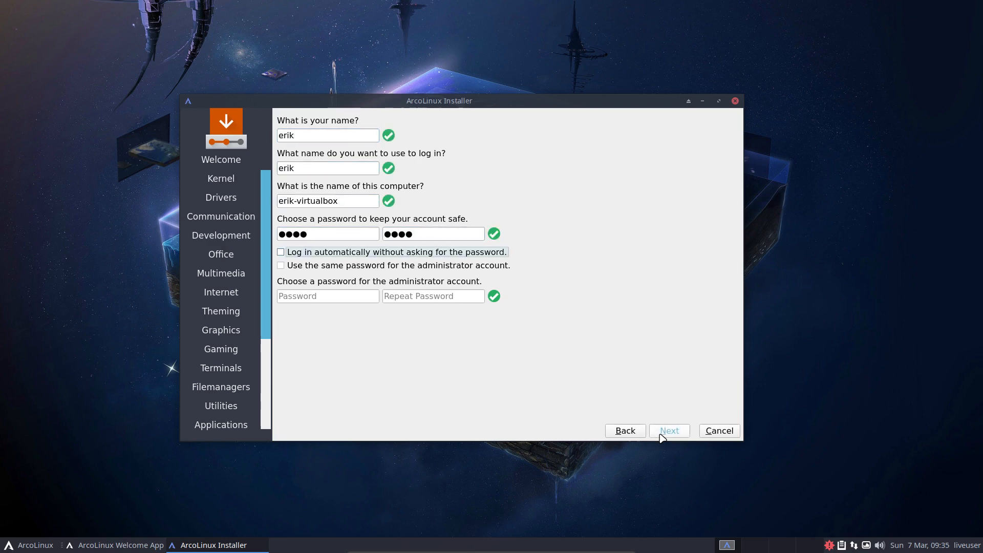
Confirm the install summary and start writing ArcoLinux (btrfs, swap) to the VBOX hard disk
left_click(669, 430)
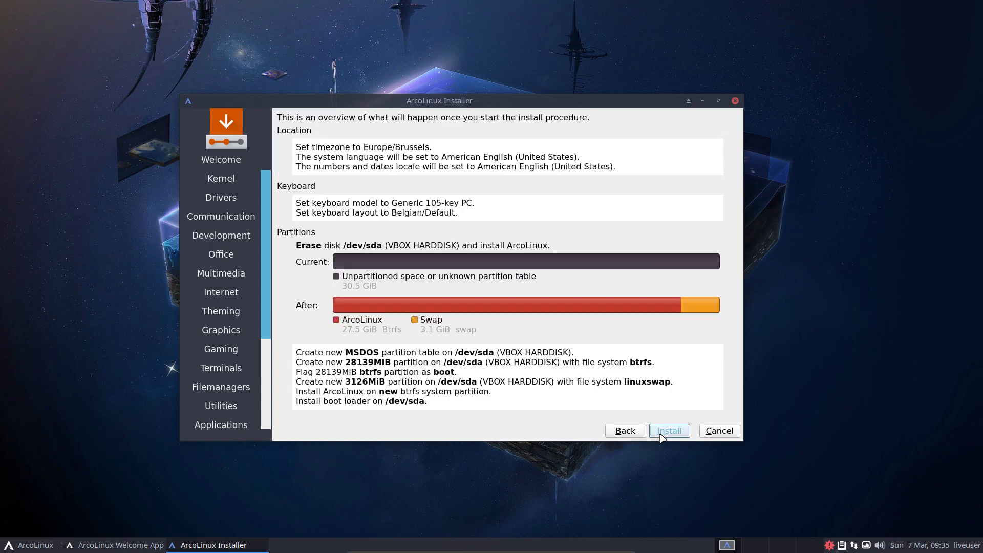
left_click(669, 432)
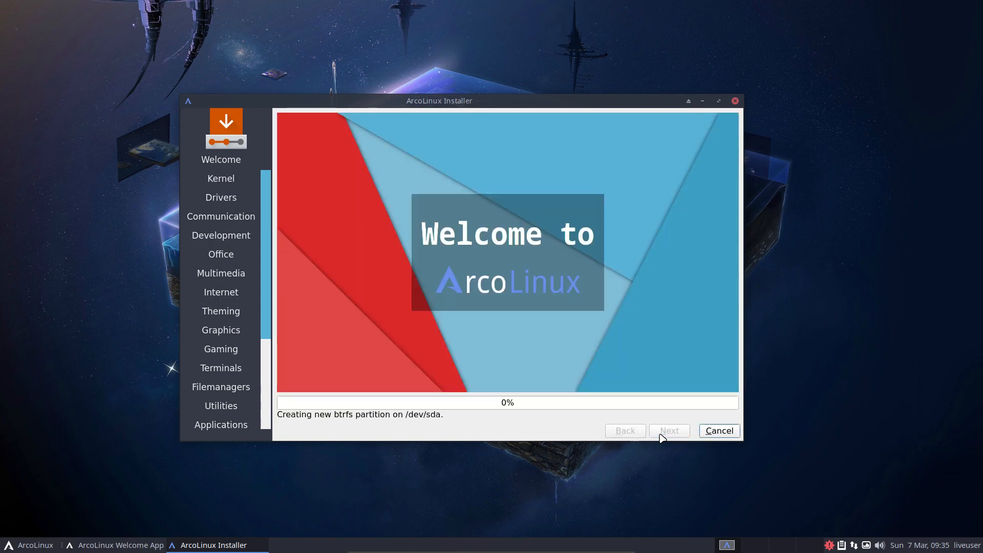